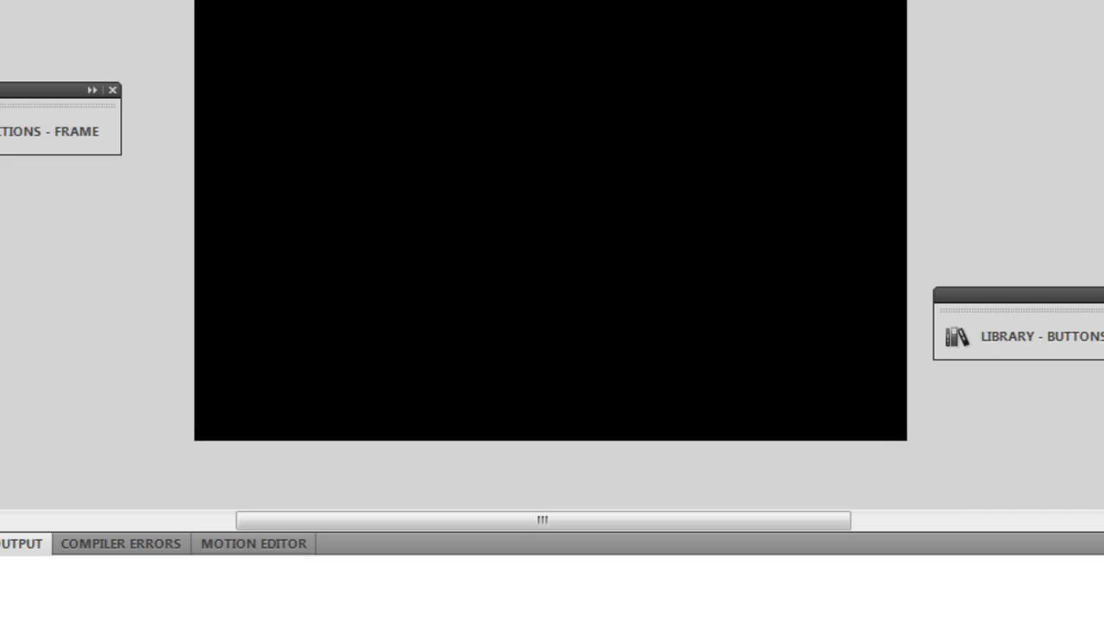
- Select the small yellow star on the stage and switch to the Library showing Symbol 1
scroll(up, 3)
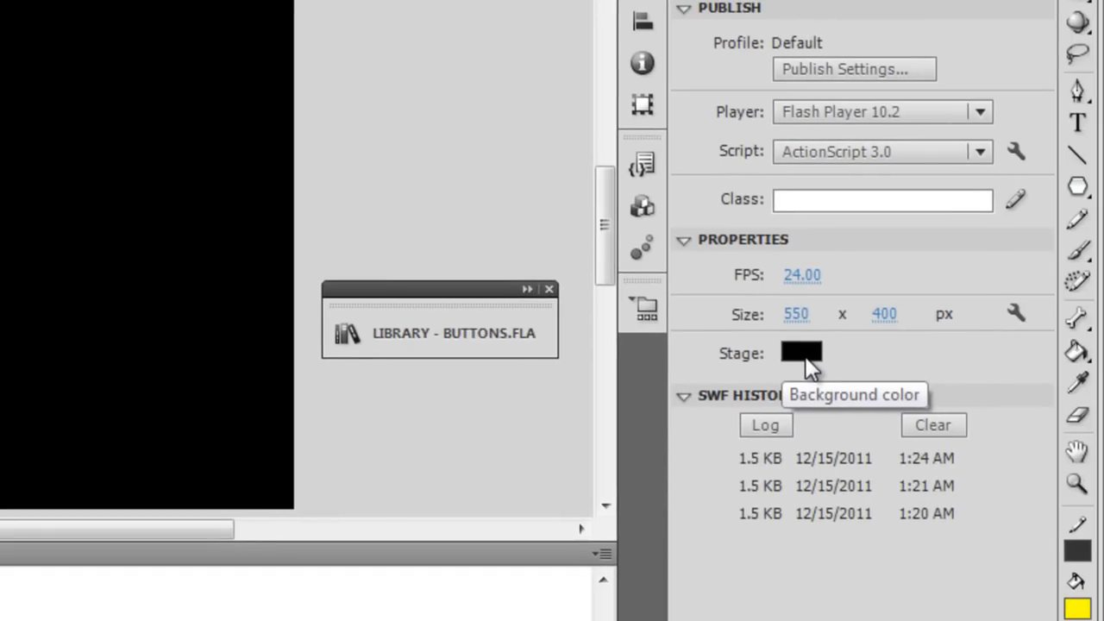
mouse_move(808, 366)
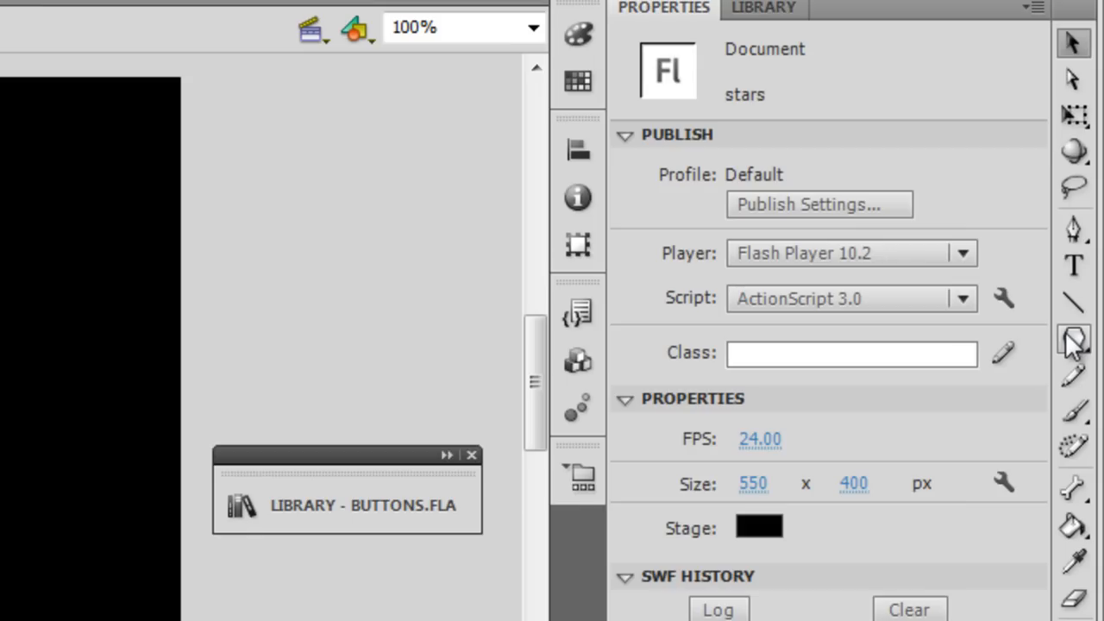
click(1073, 340)
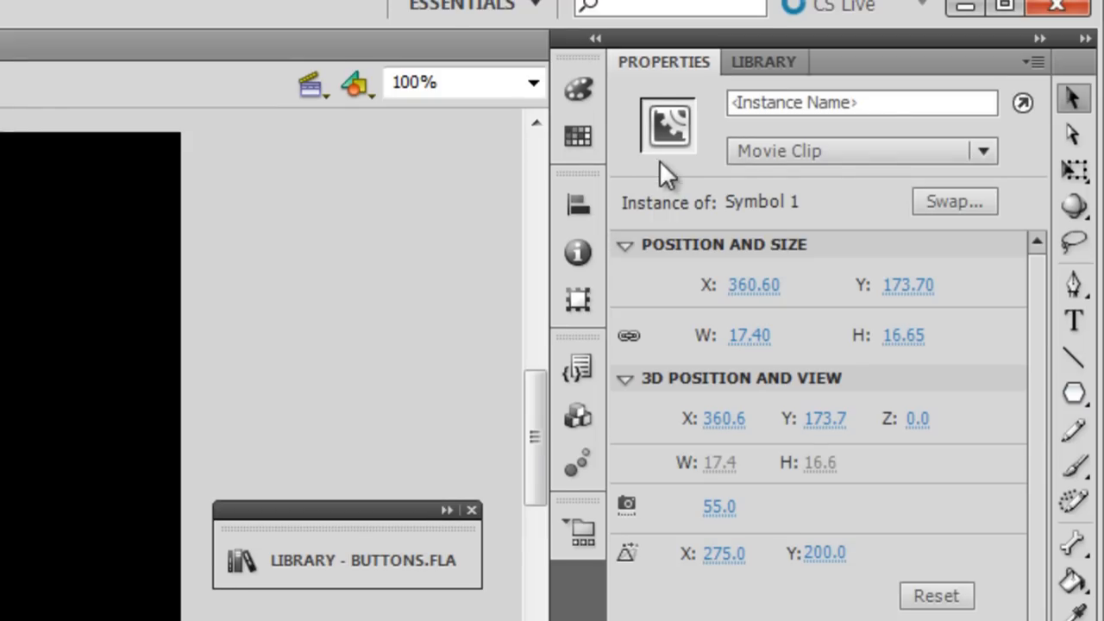
mouse_move(723, 348)
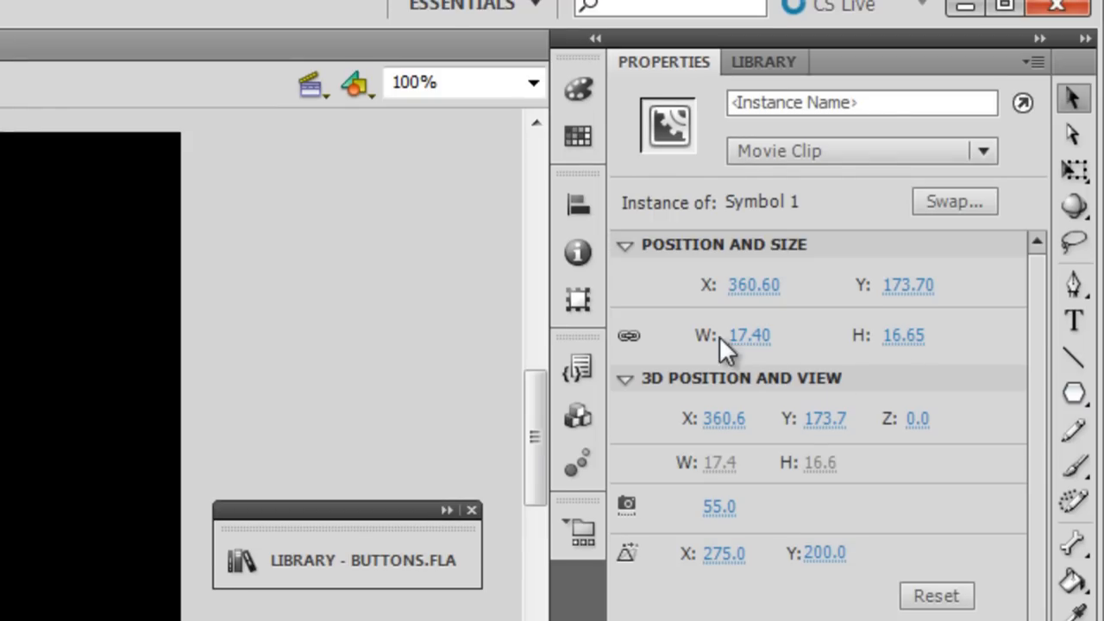
mouse_move(914, 366)
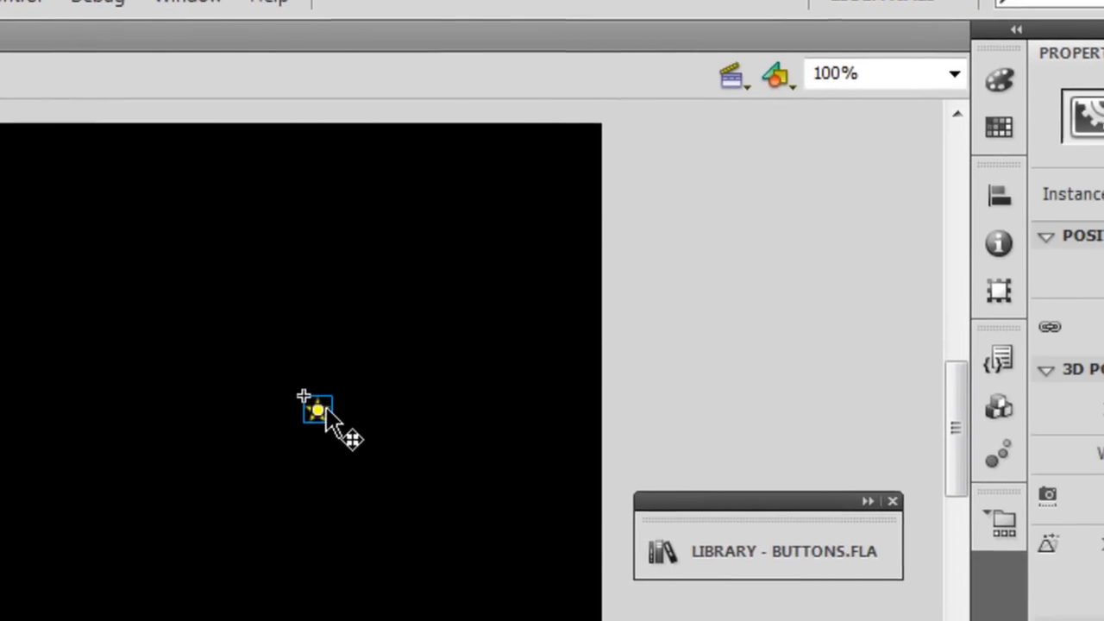
right_click(317, 411)
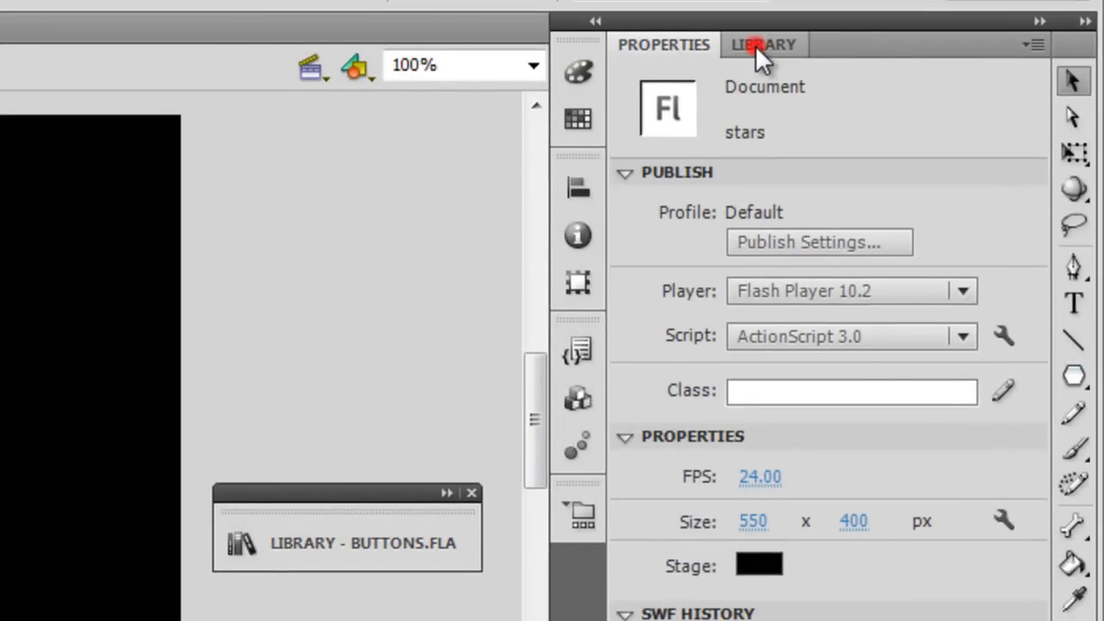
click(762, 45)
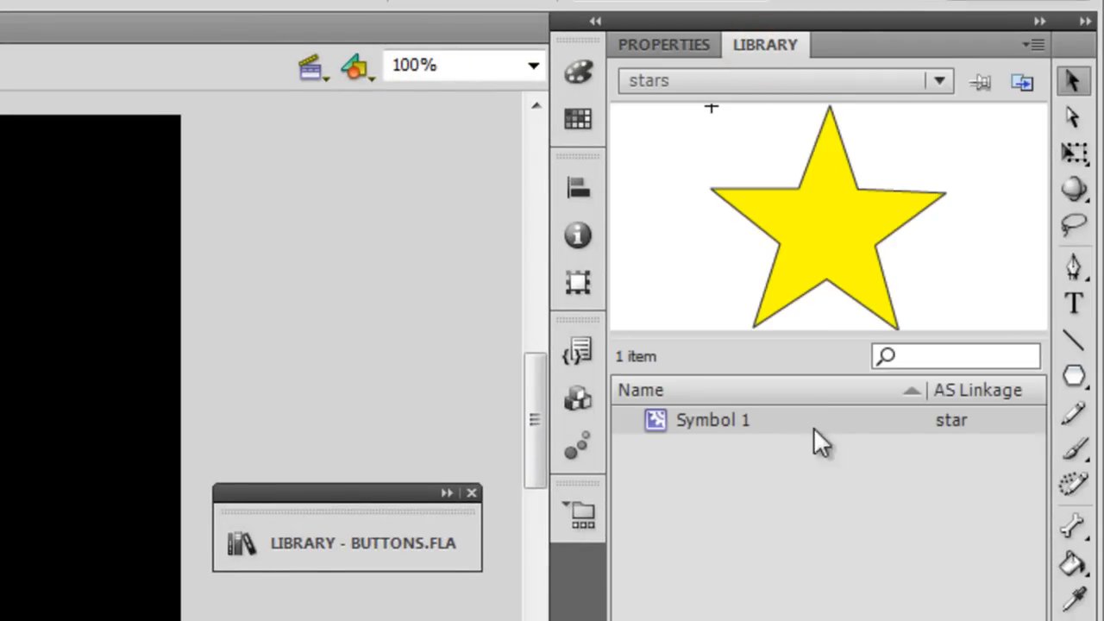
mouse_move(962, 431)
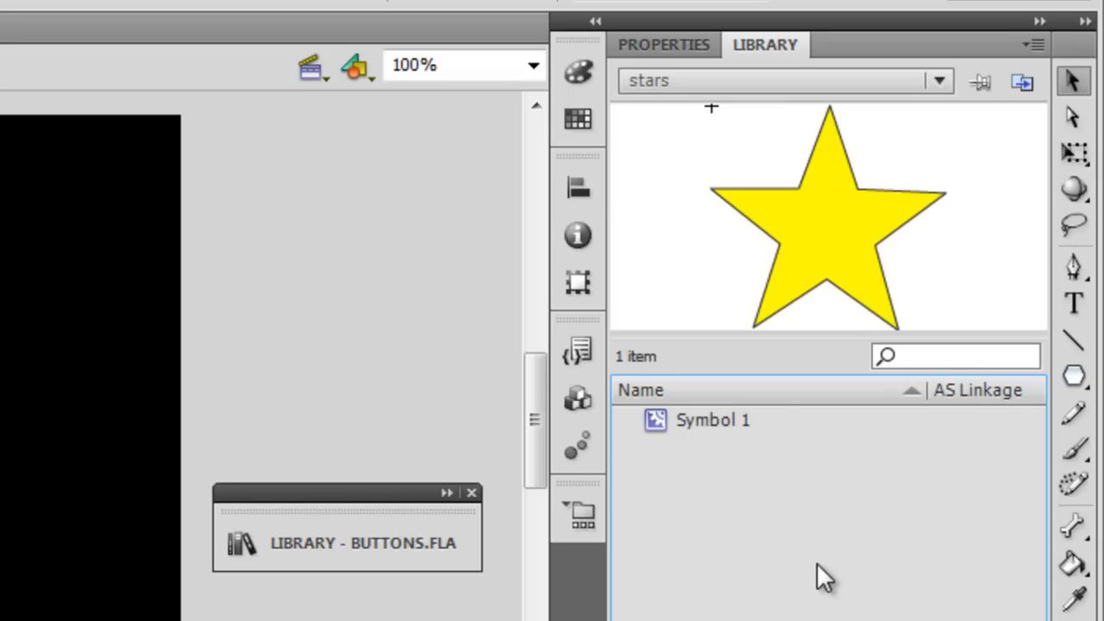
mouse_move(732, 456)
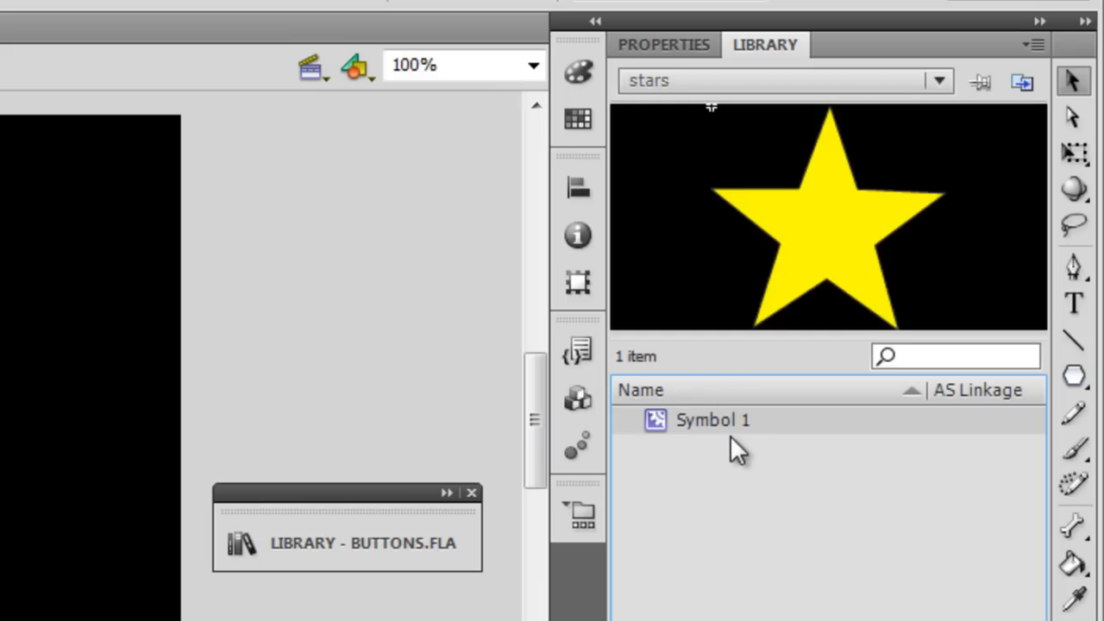
- In Symbol 1's properties, enable Export for ActionScript with class name 'star' and accept the warning
right_click(714, 421)
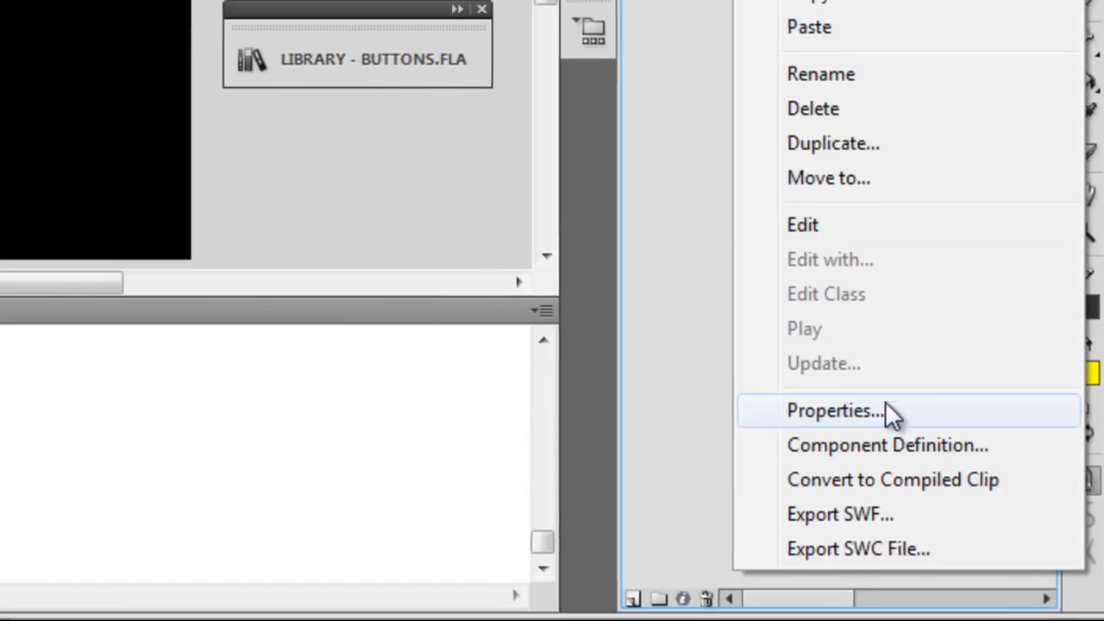
click(833, 411)
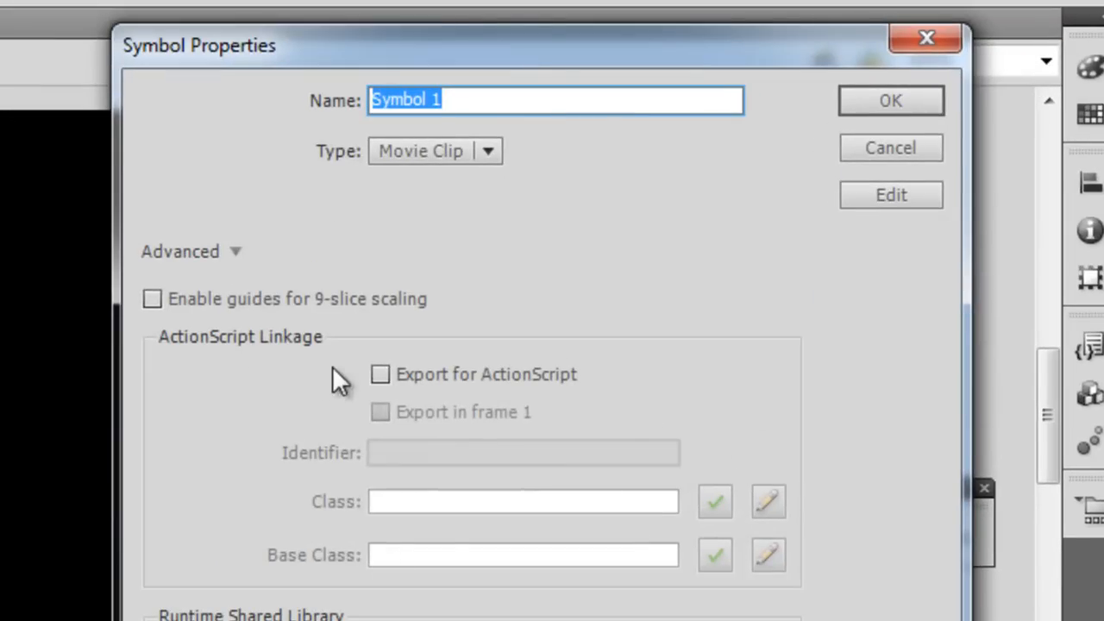
mouse_move(380, 374)
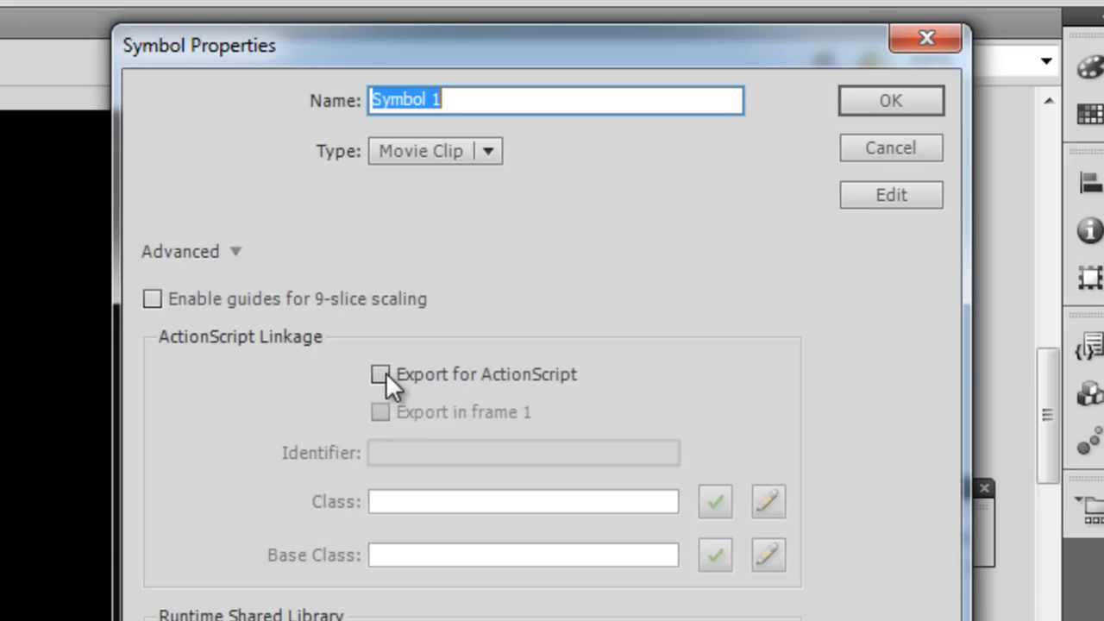
click(380, 375)
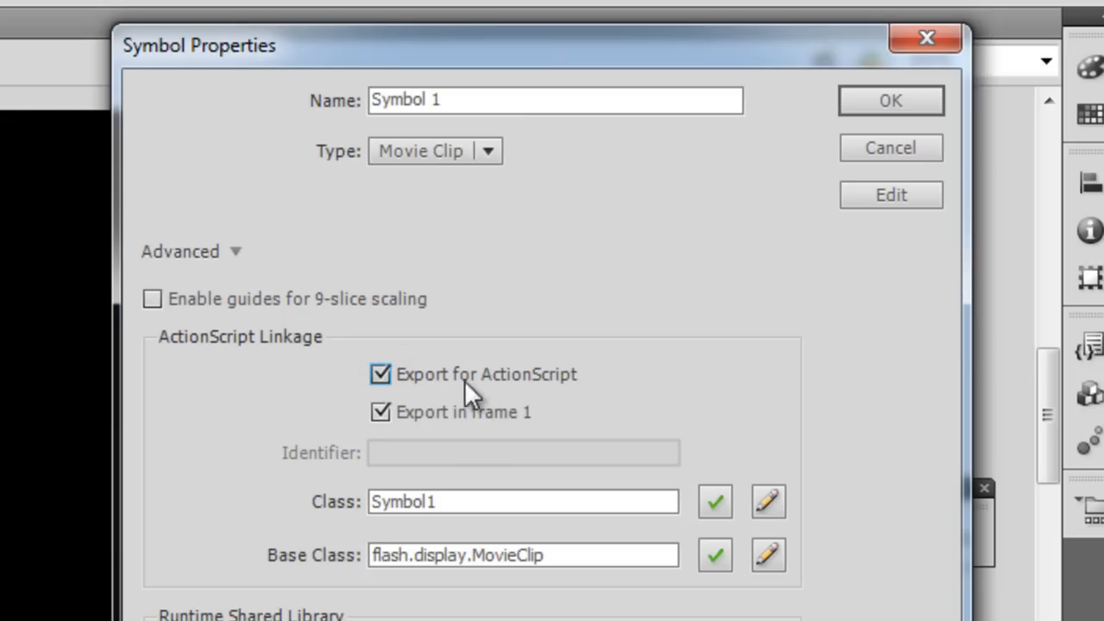
triple_click(522, 500)
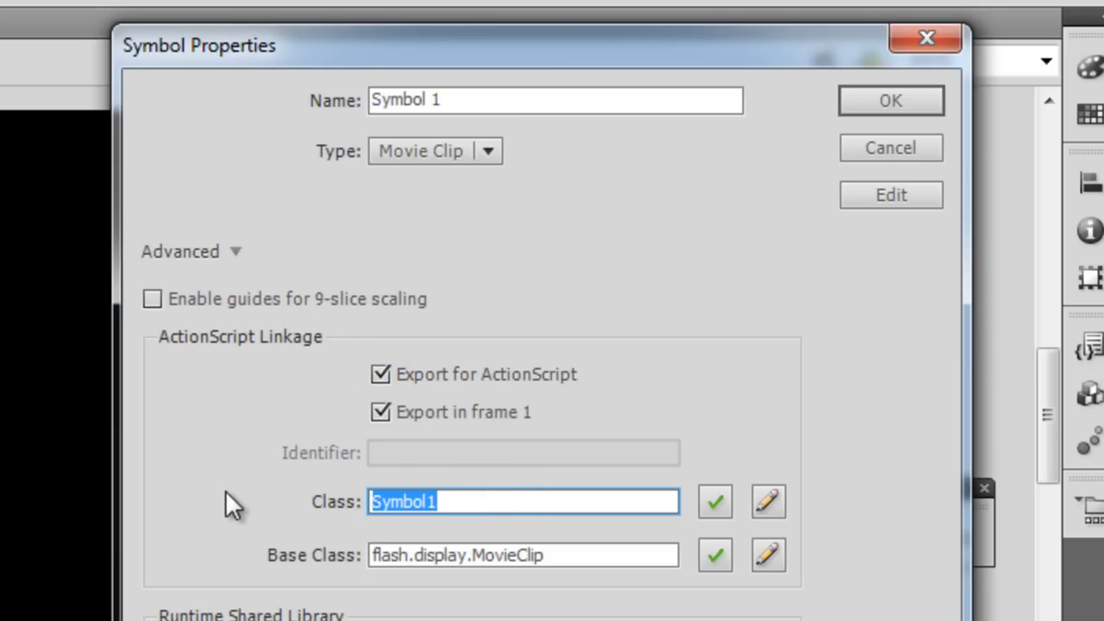
text(st)
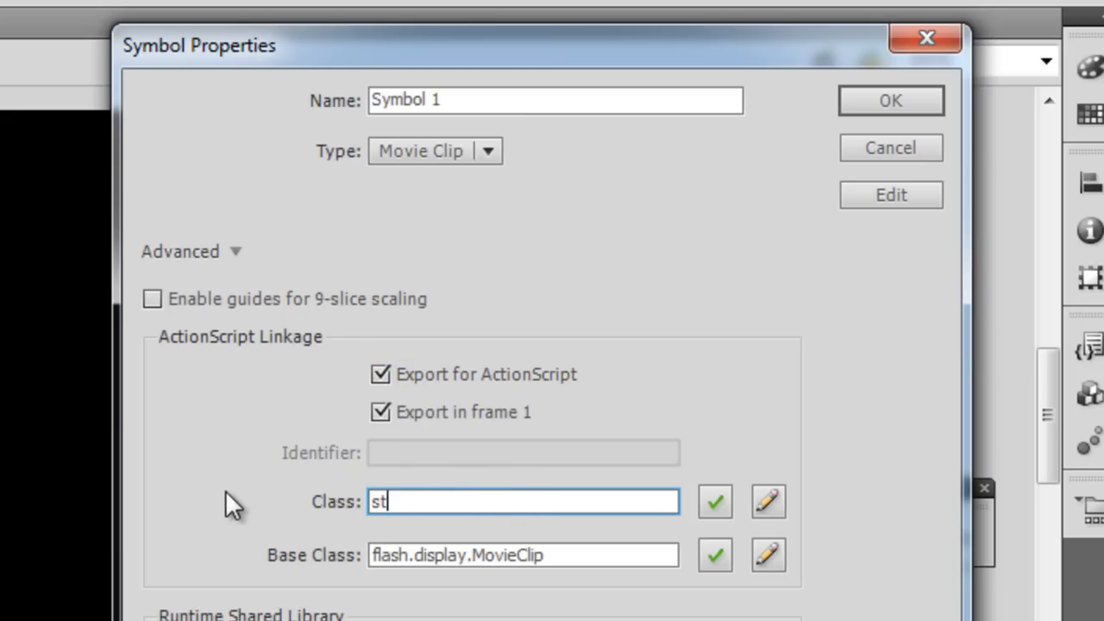
text(ar)
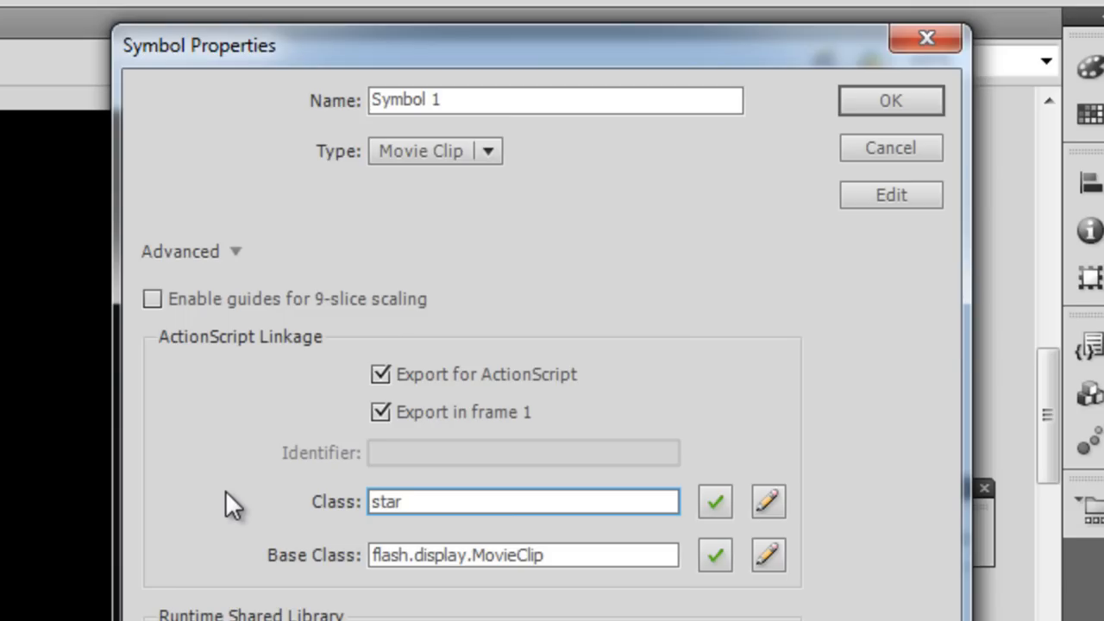
mouse_move(809, 153)
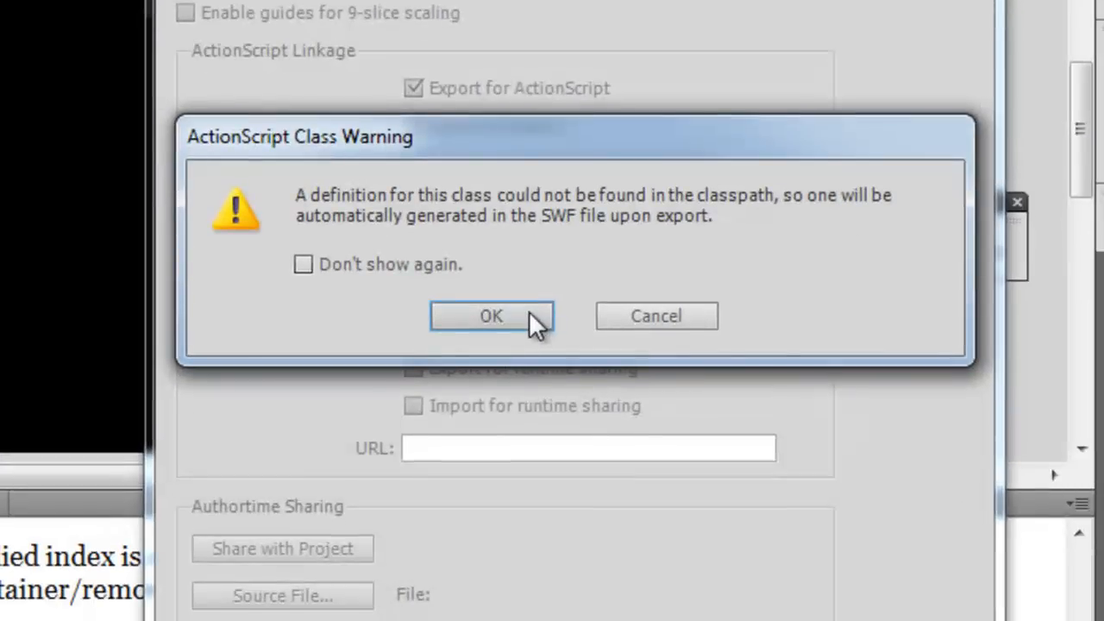
click(490, 316)
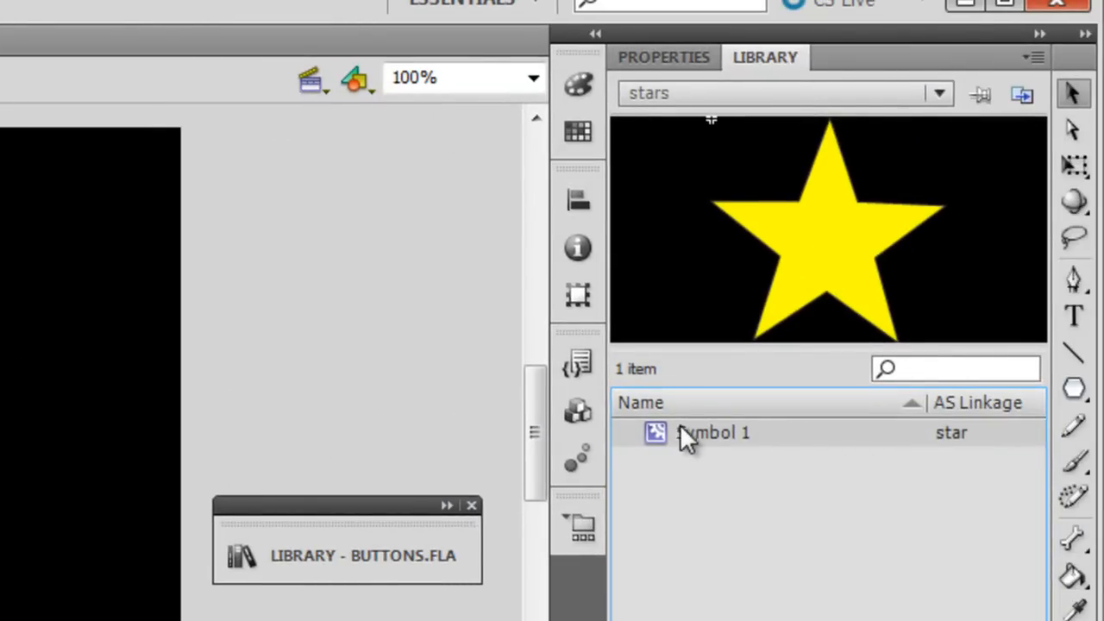
mouse_move(710, 445)
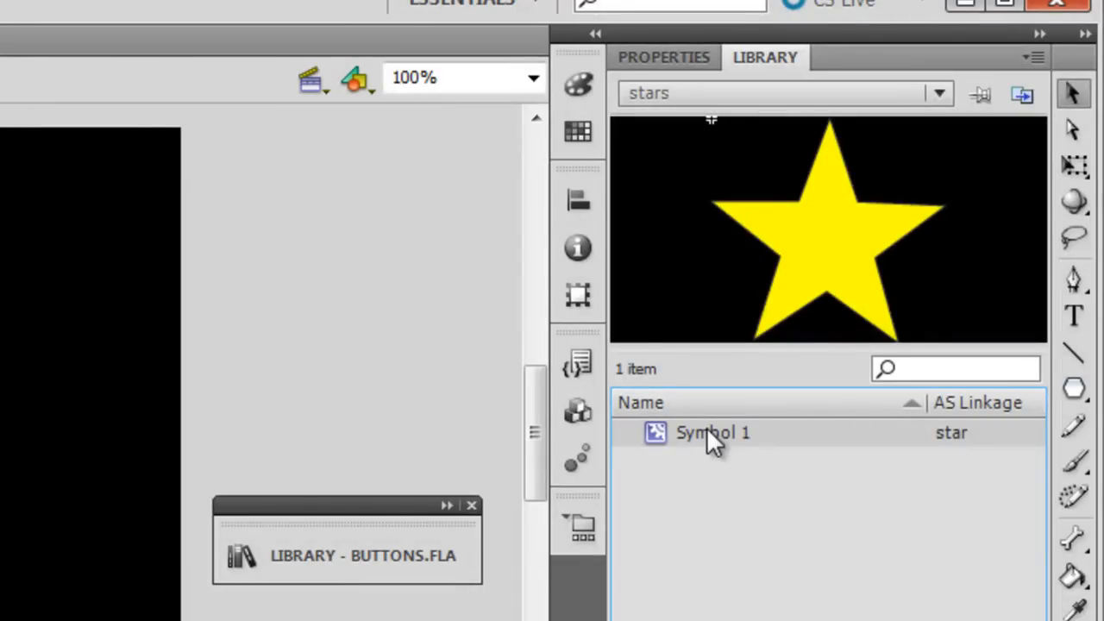
mouse_move(854, 504)
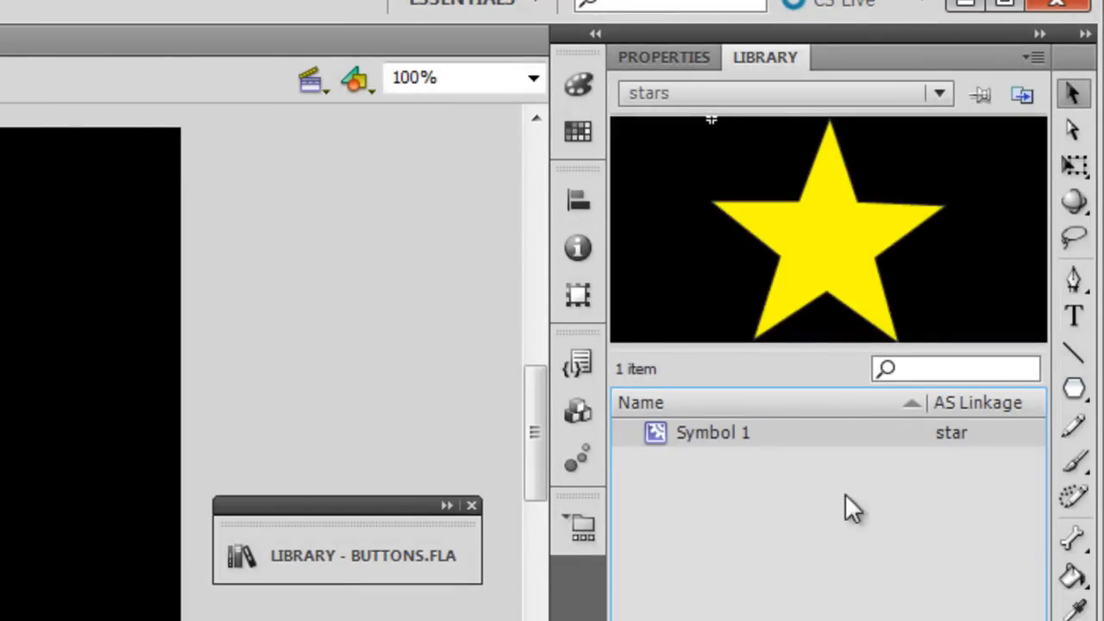
mouse_move(966, 452)
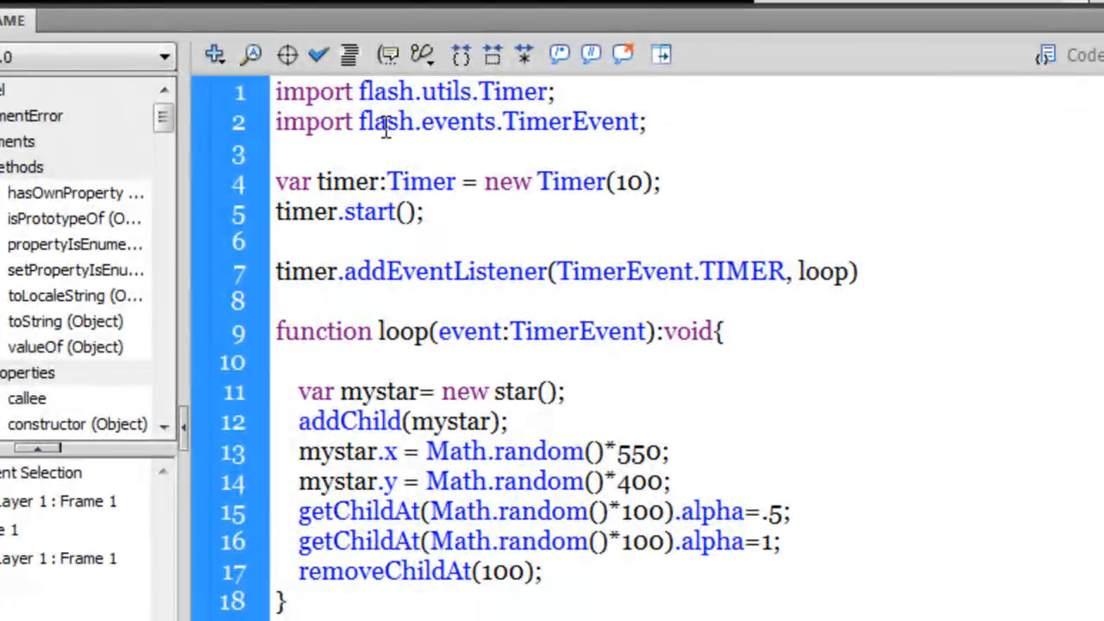
click(538, 573)
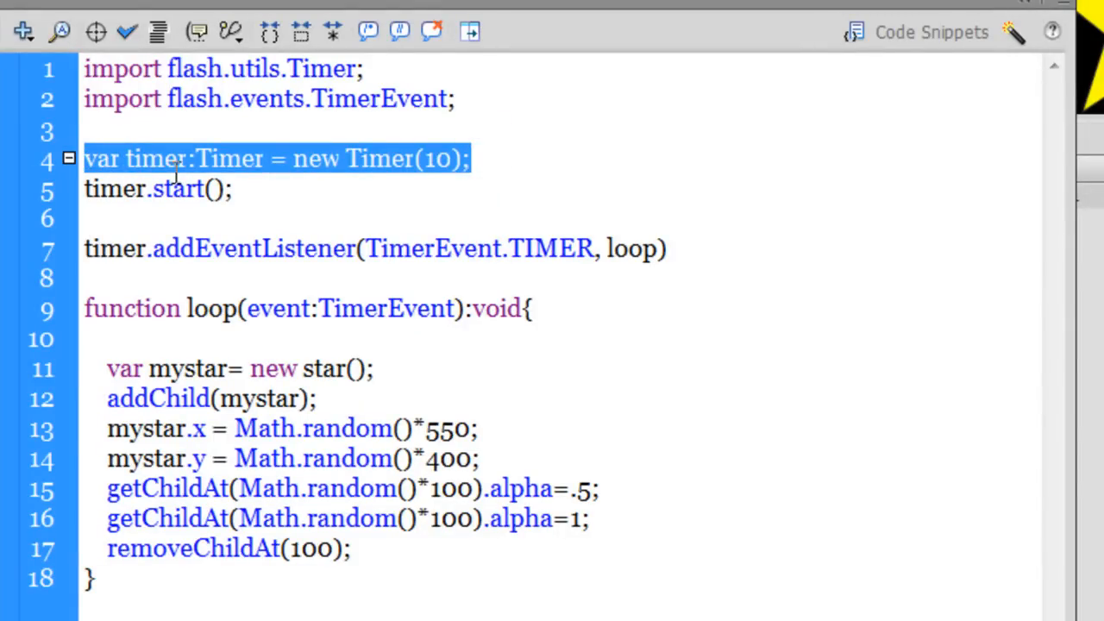
double_click(439, 159)
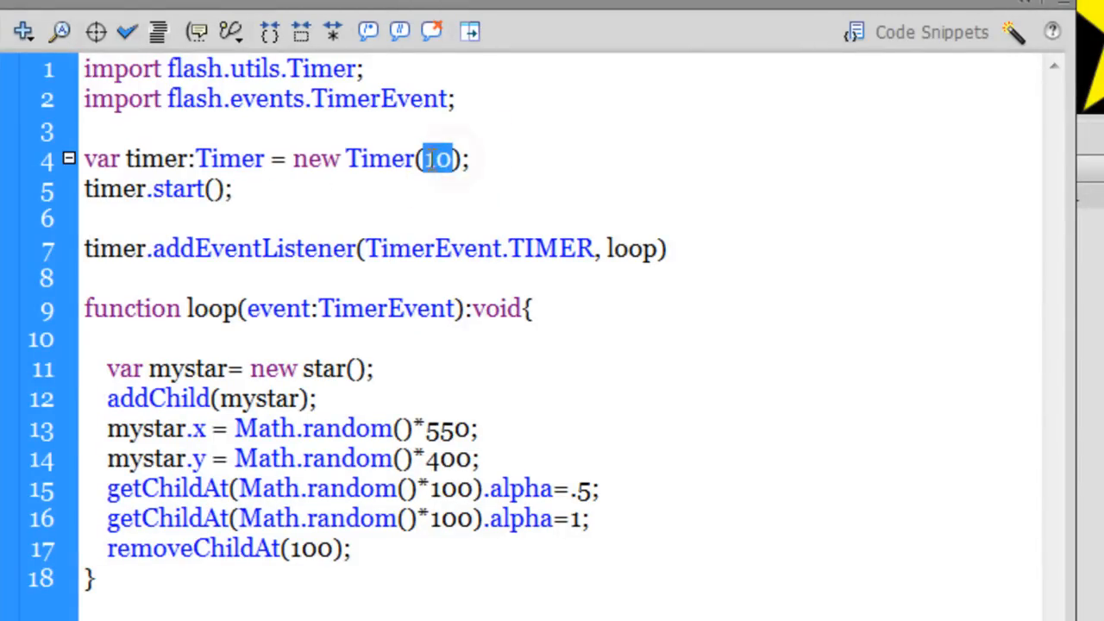
click(250, 188)
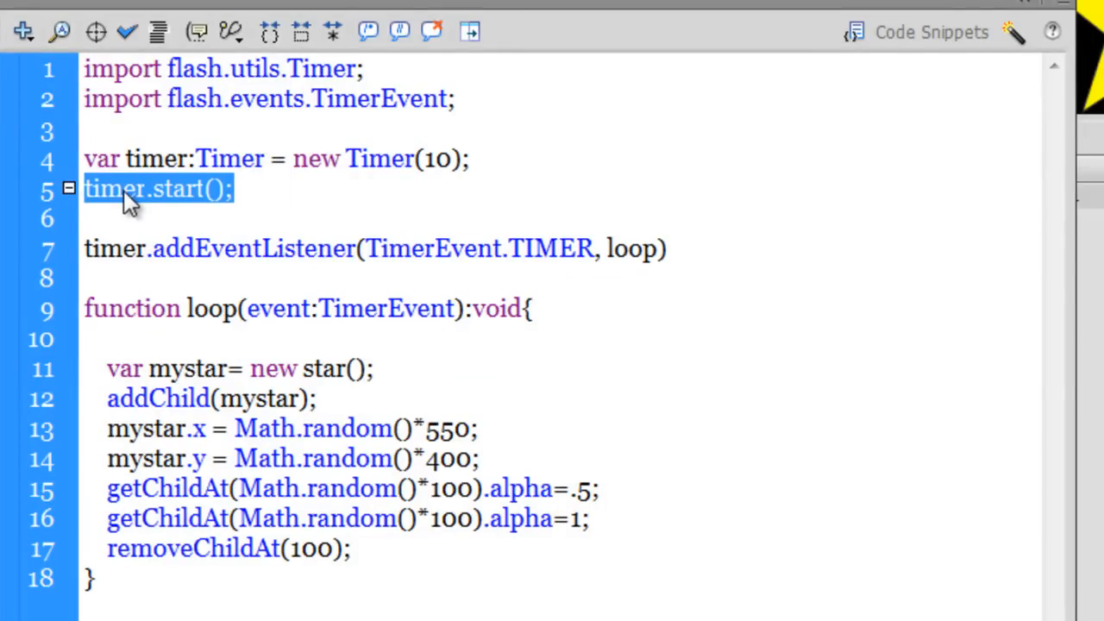
mouse_move(199, 204)
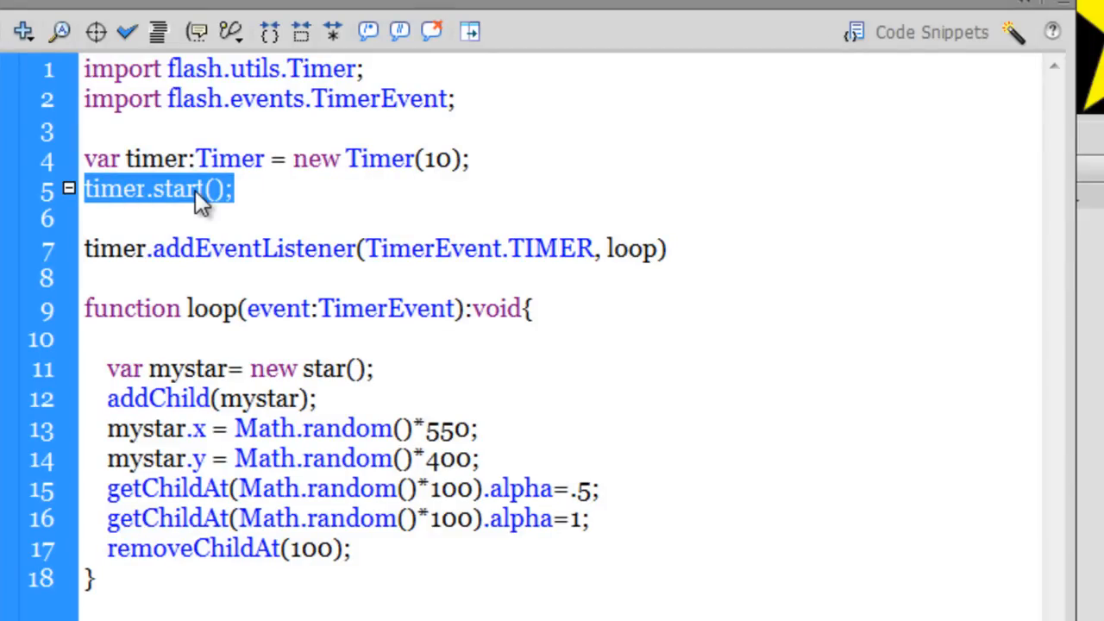
mouse_move(242, 248)
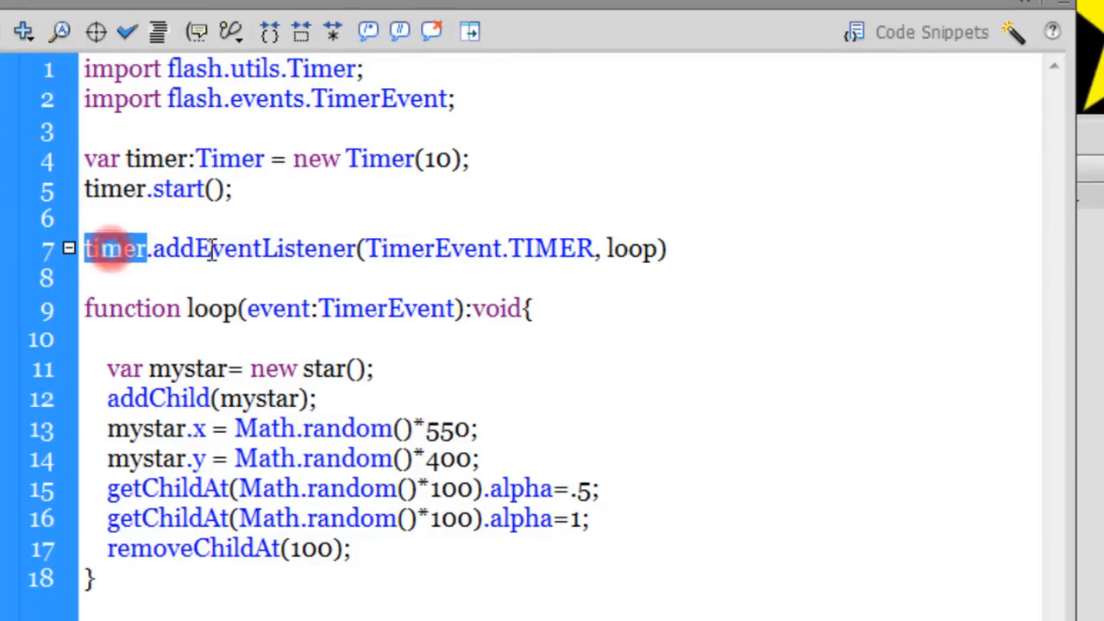
double_click(253, 249)
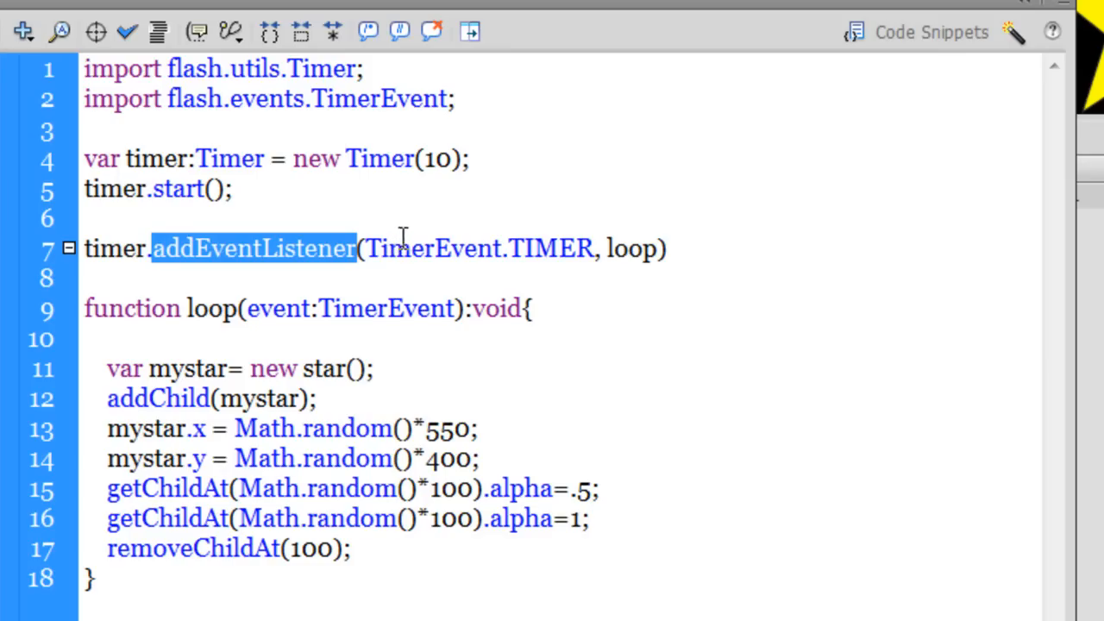
double_click(431, 248)
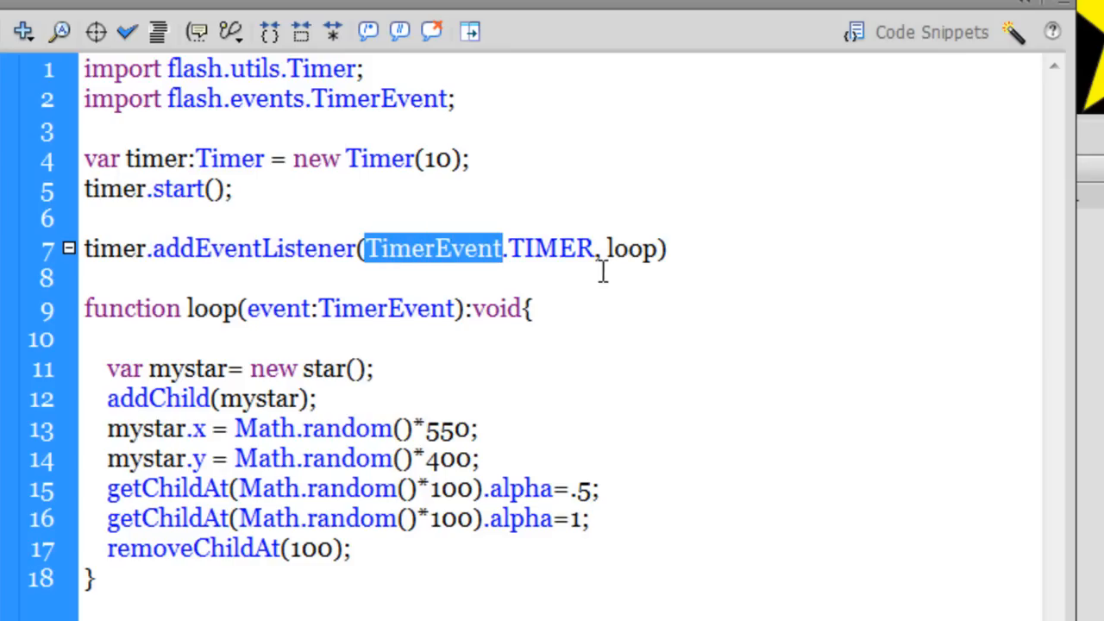
double_click(631, 249)
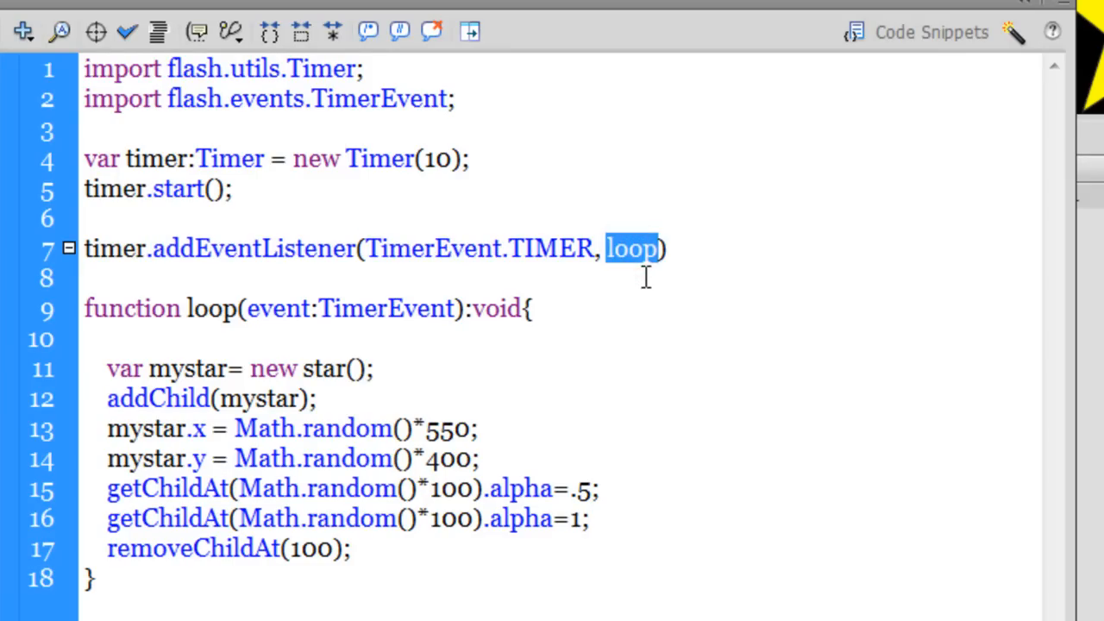
mouse_move(245, 290)
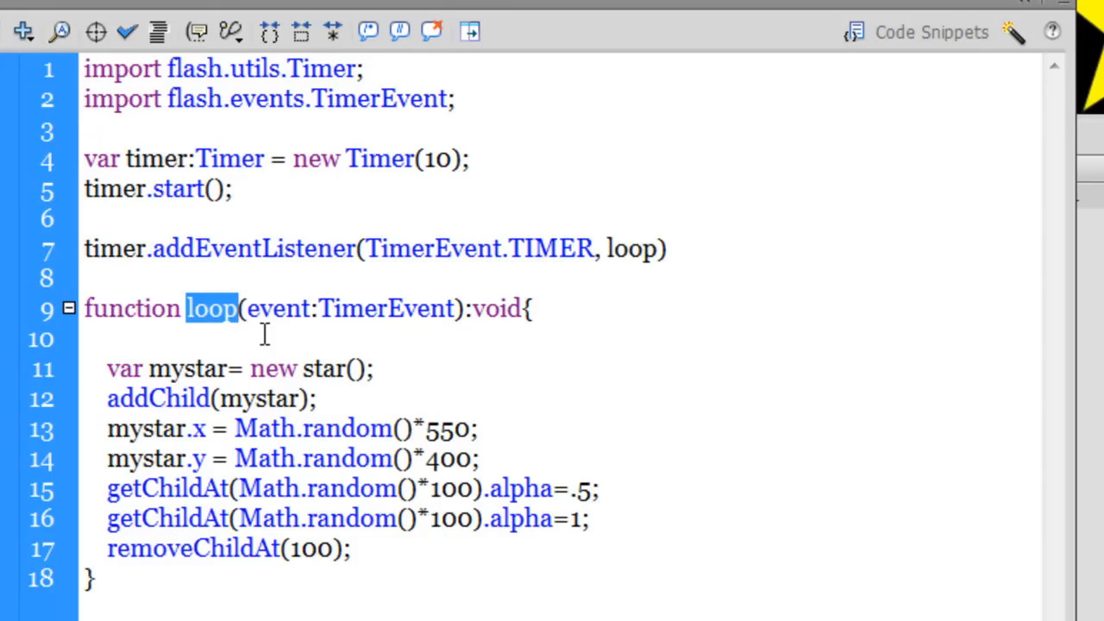
double_click(186, 370)
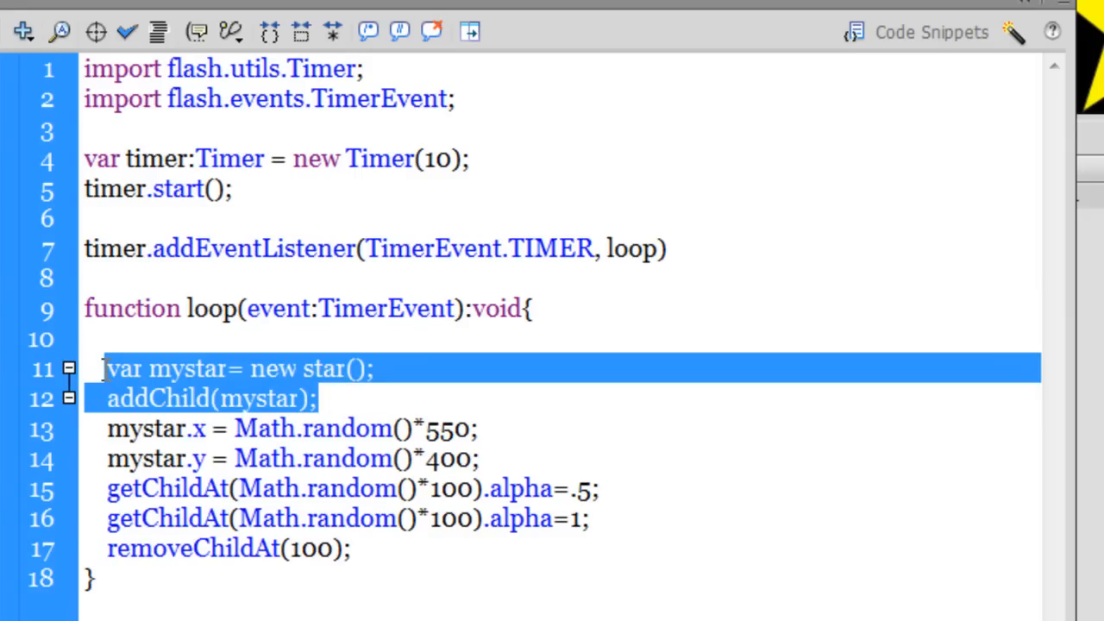
mouse_move(164, 380)
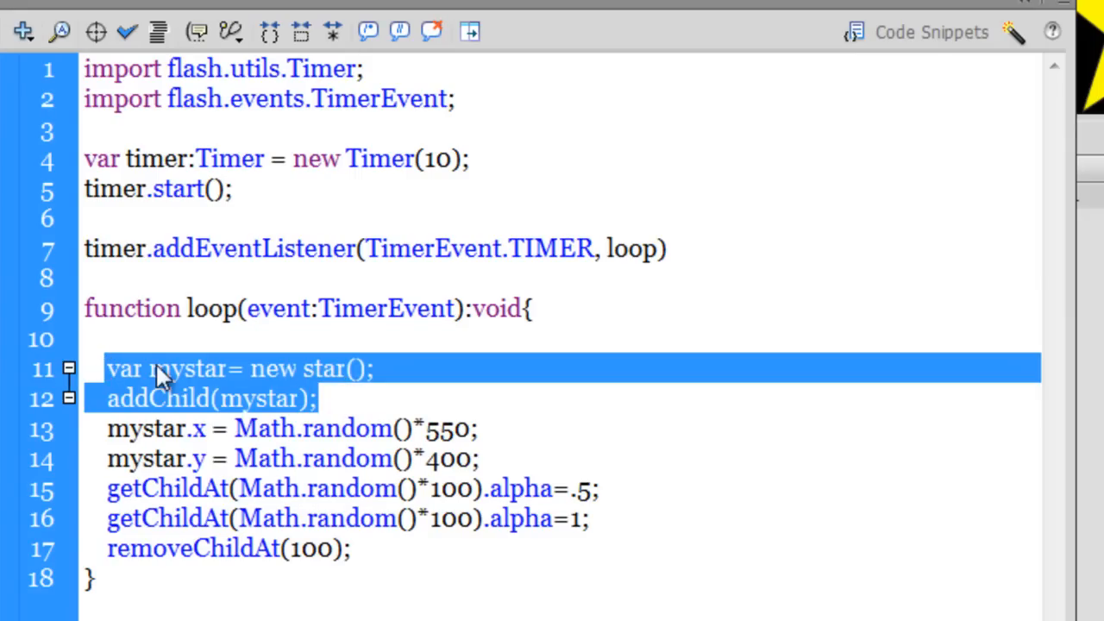
double_click(188, 369)
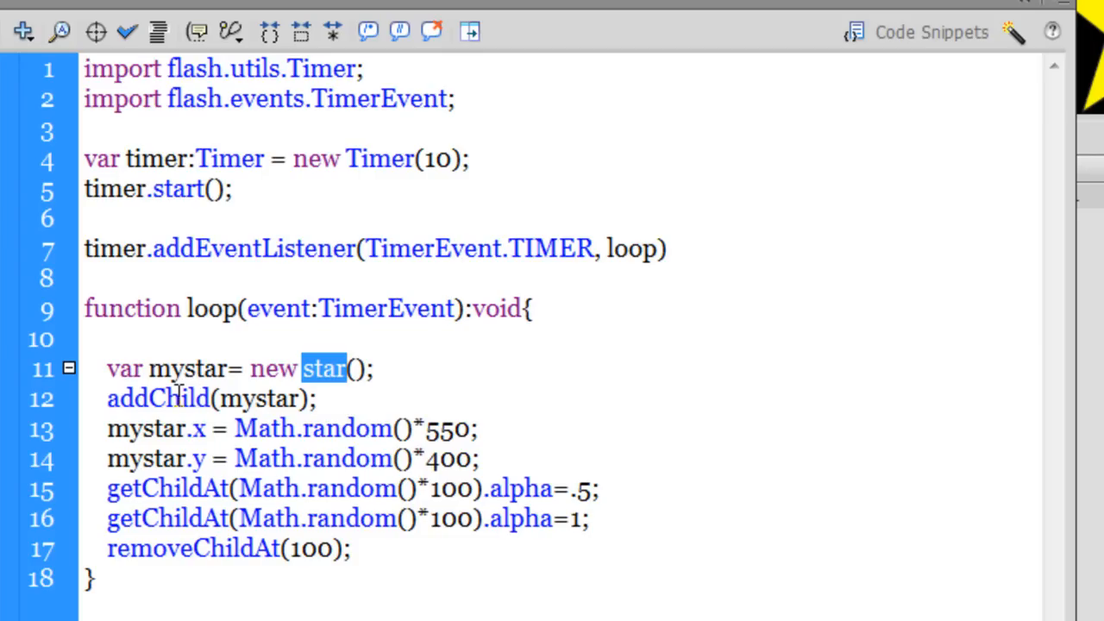
double_click(259, 396)
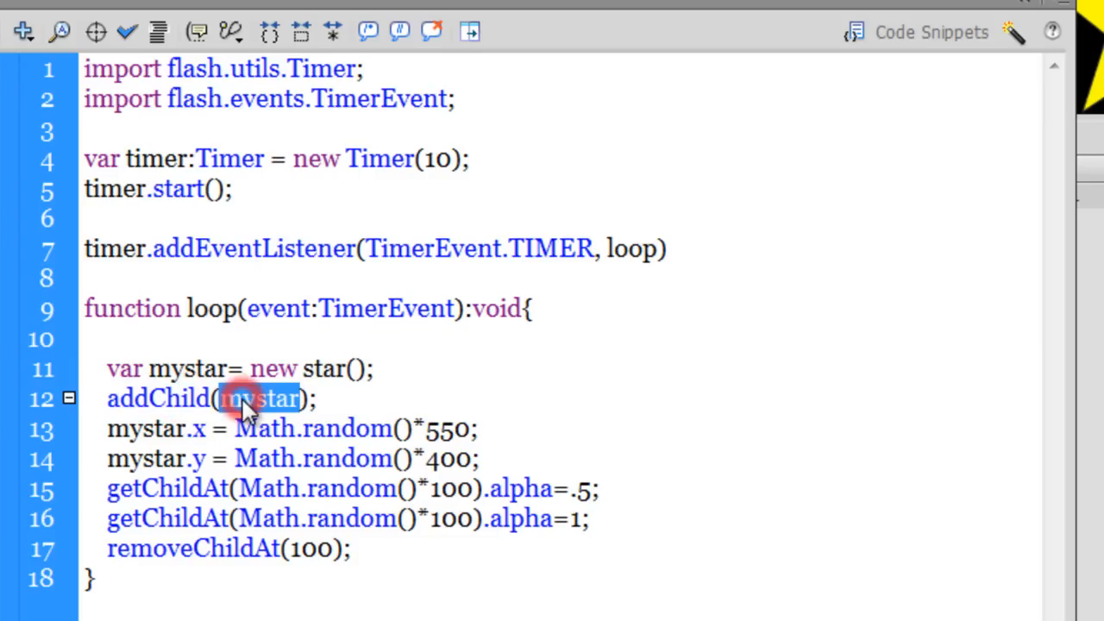
double_click(159, 396)
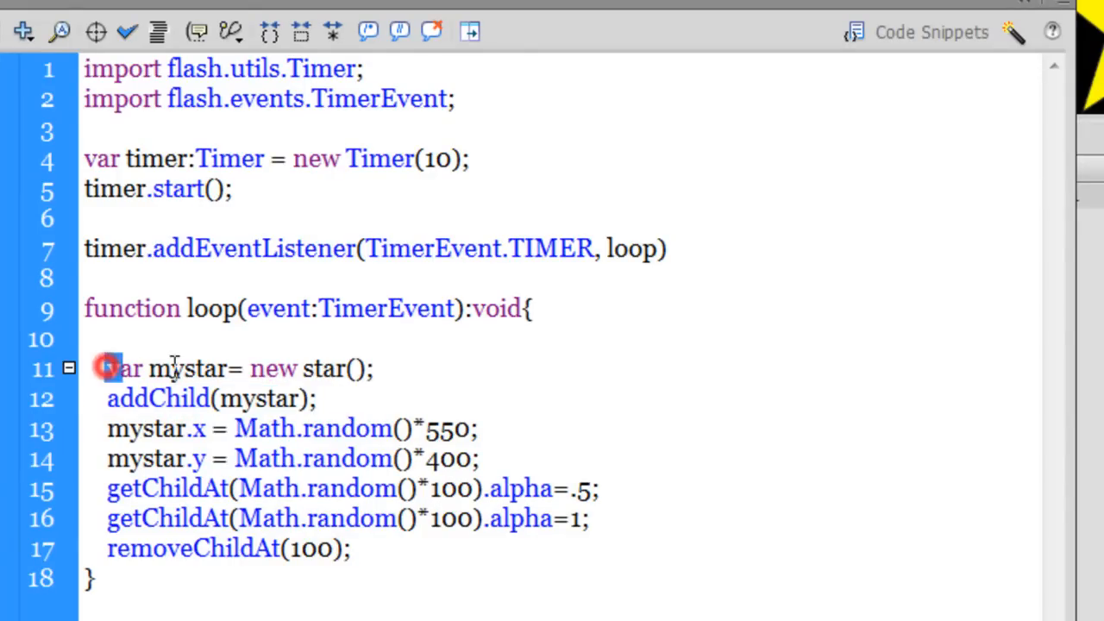
drag(107, 369, 317, 397)
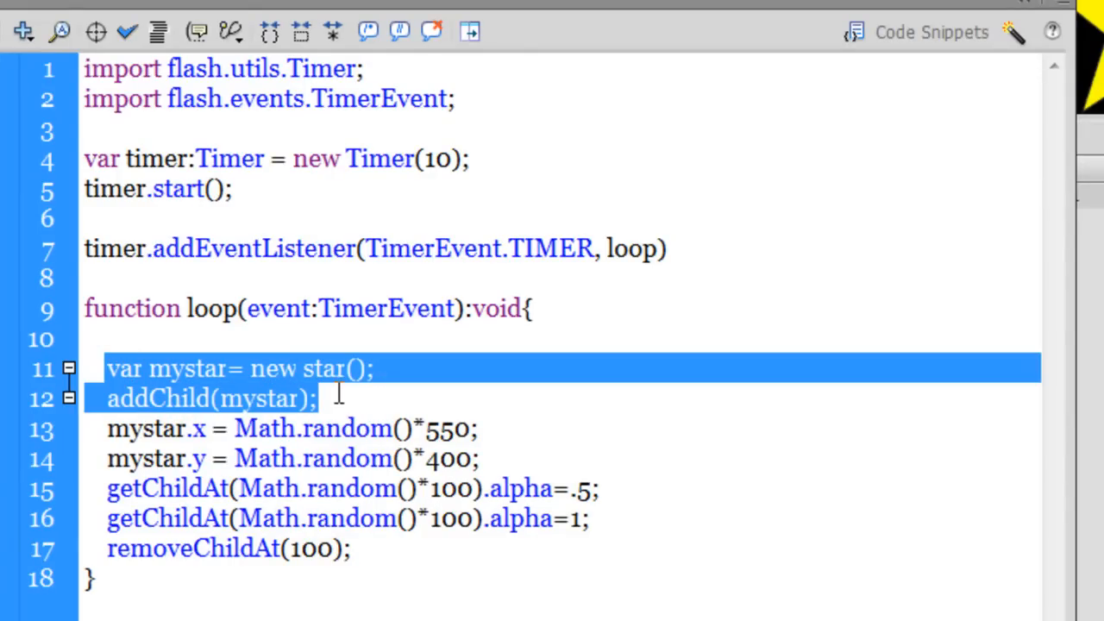
mouse_move(1018, 14)
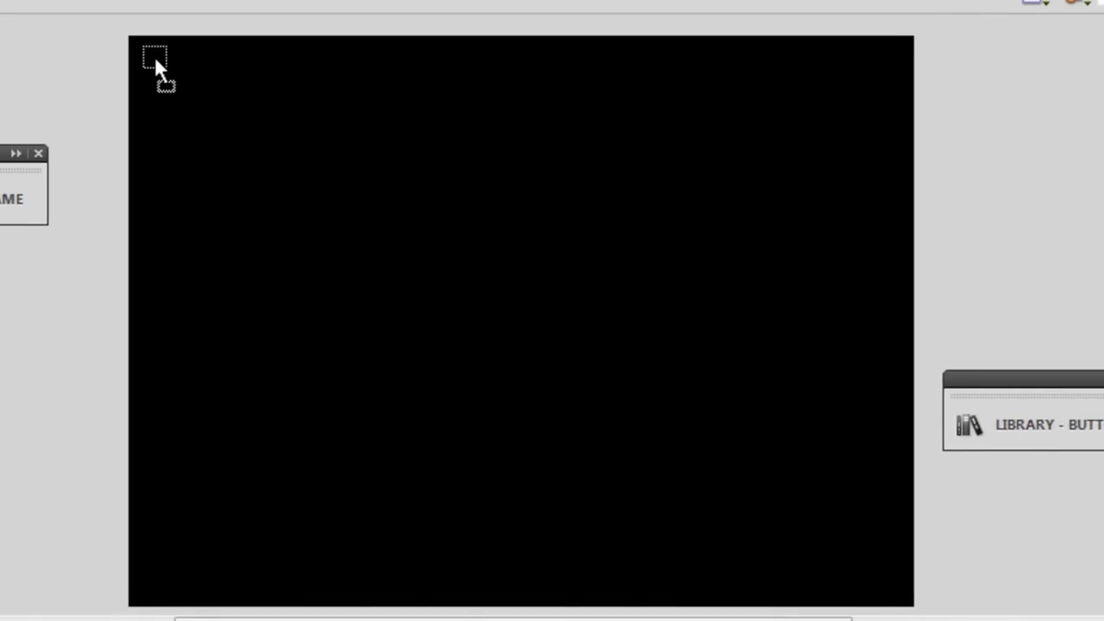
mouse_move(147, 55)
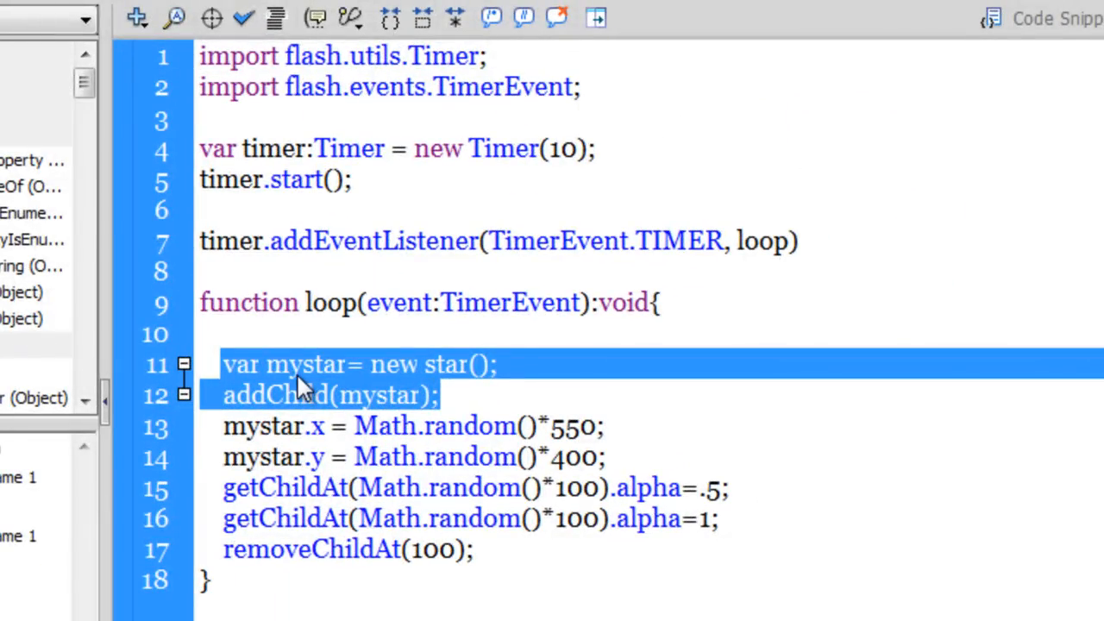
mouse_move(452, 393)
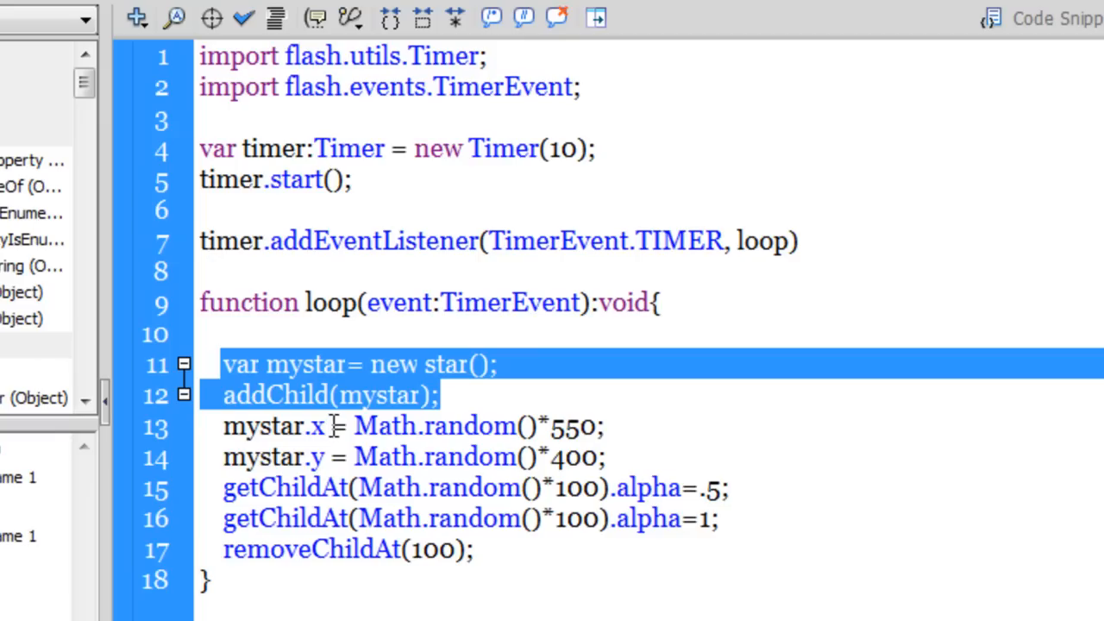
mouse_move(302, 434)
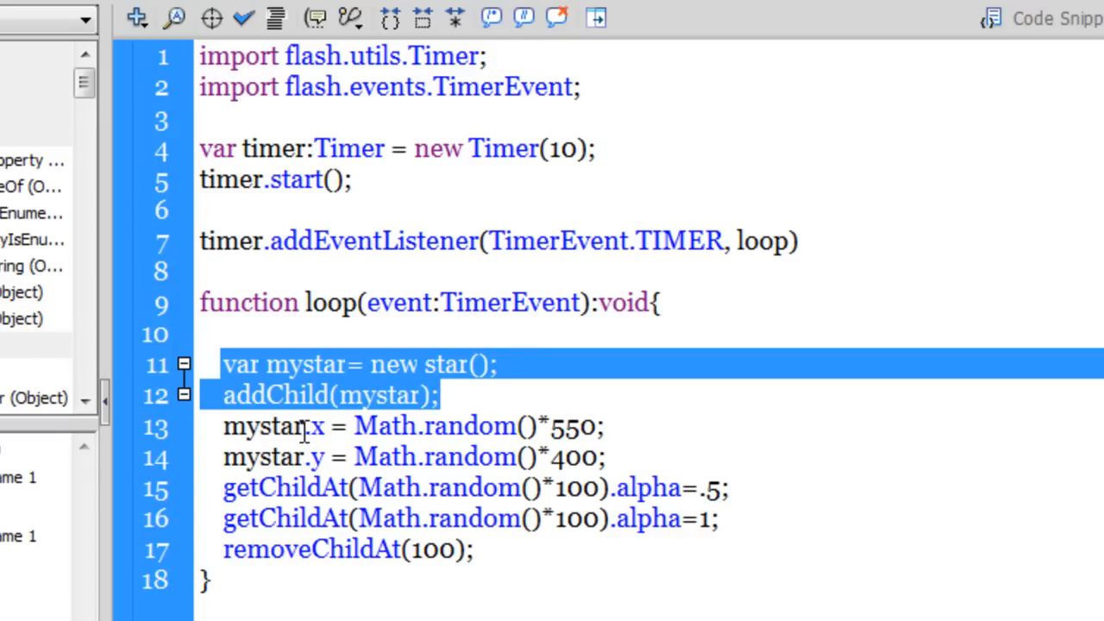
double_click(307, 364)
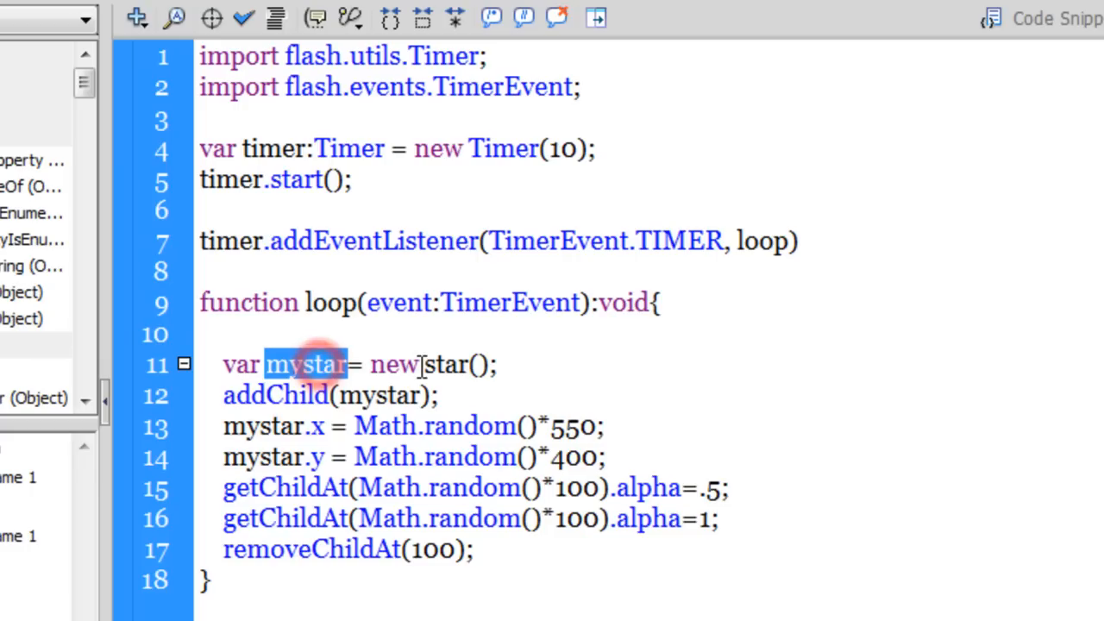
double_click(445, 364)
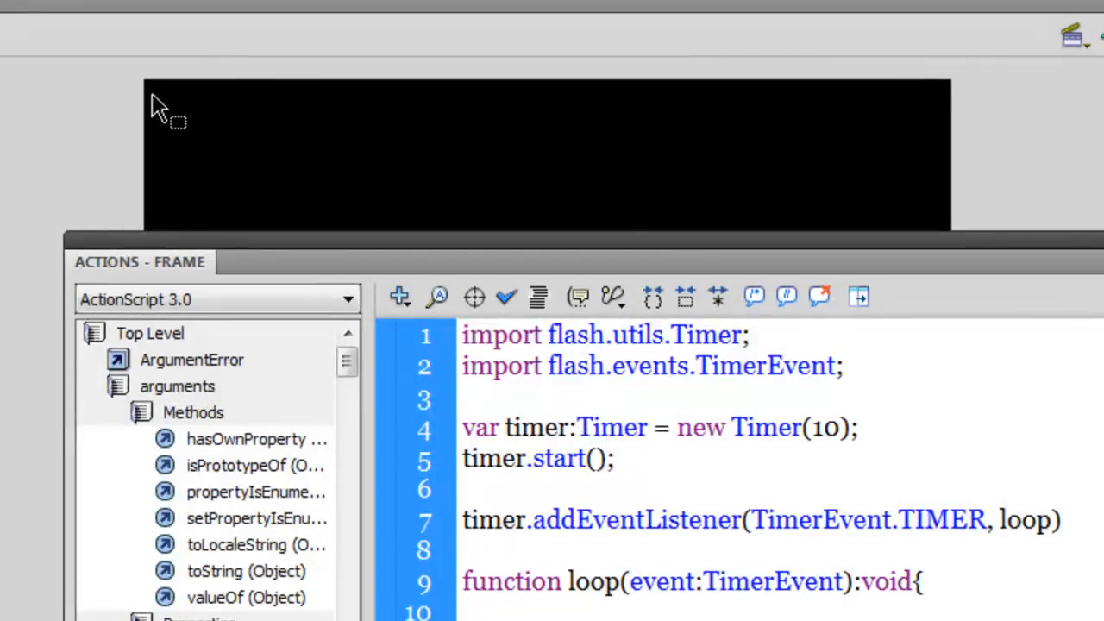
mouse_move(935, 124)
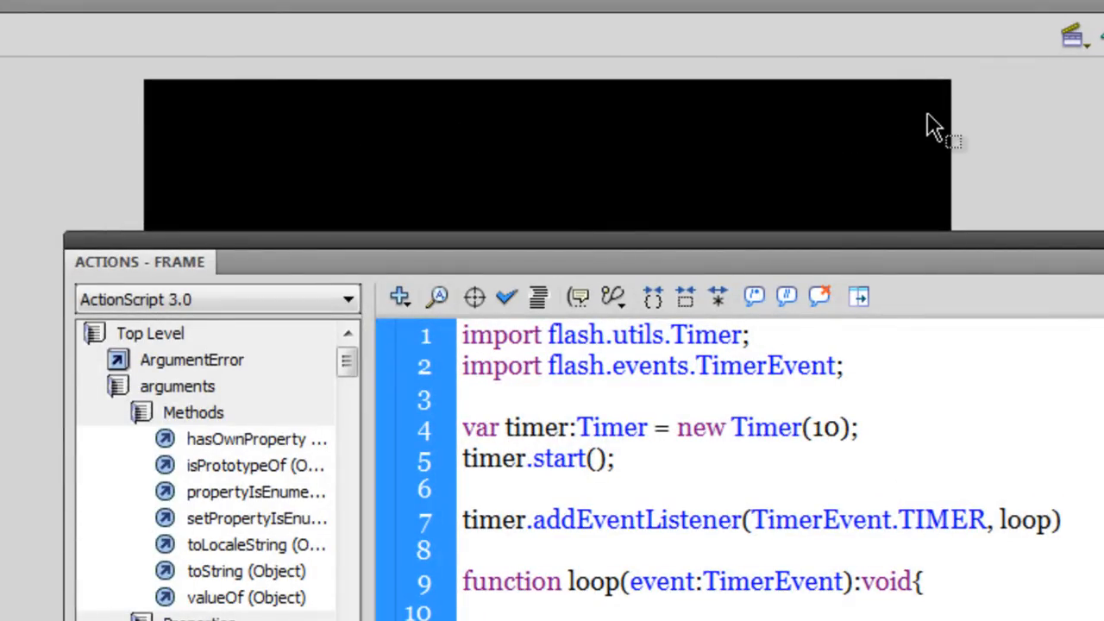
mouse_move(176, 117)
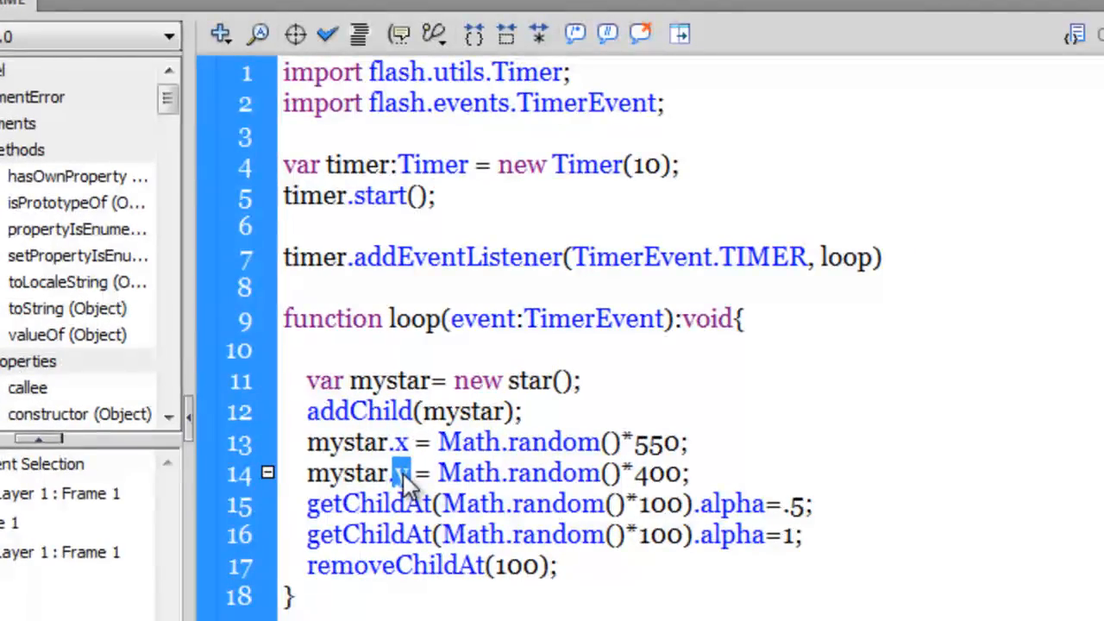
double_click(656, 473)
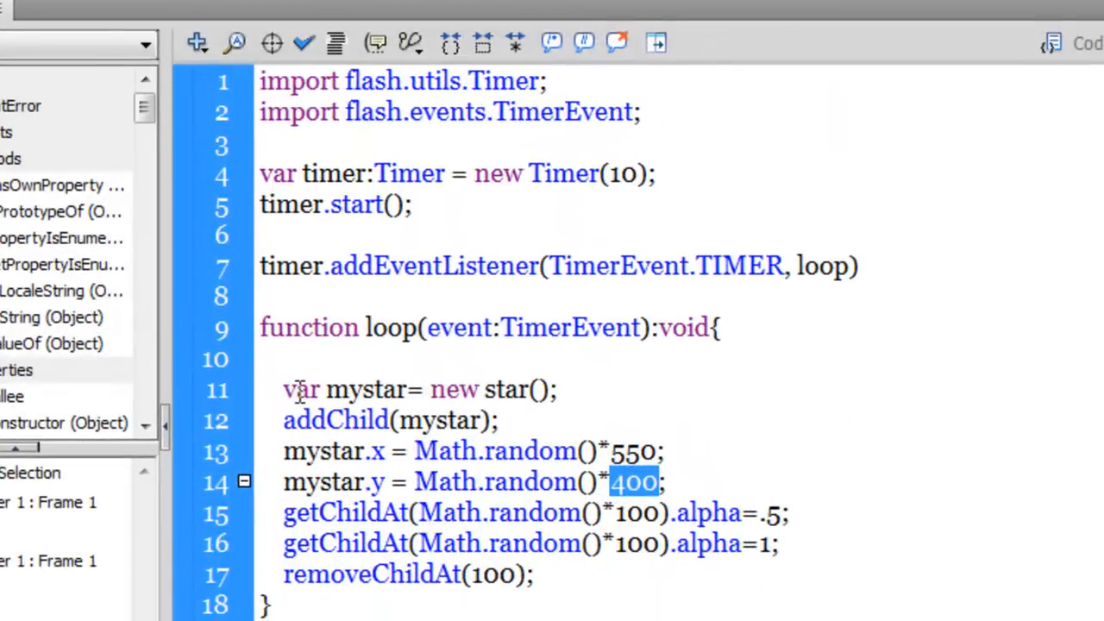
drag(283, 390, 509, 421)
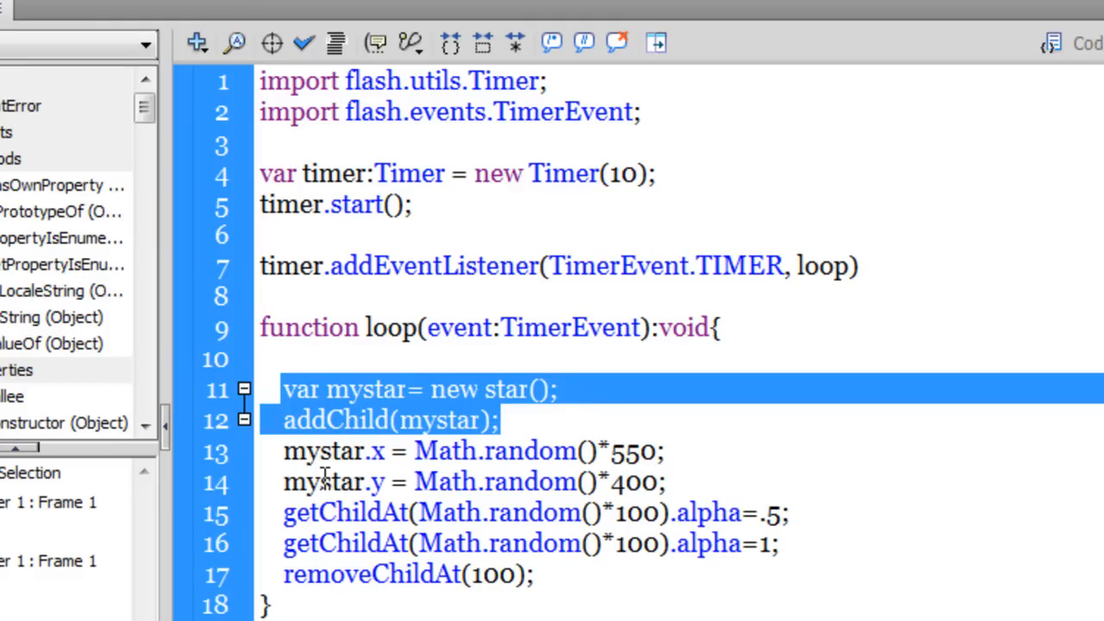
mouse_move(629, 457)
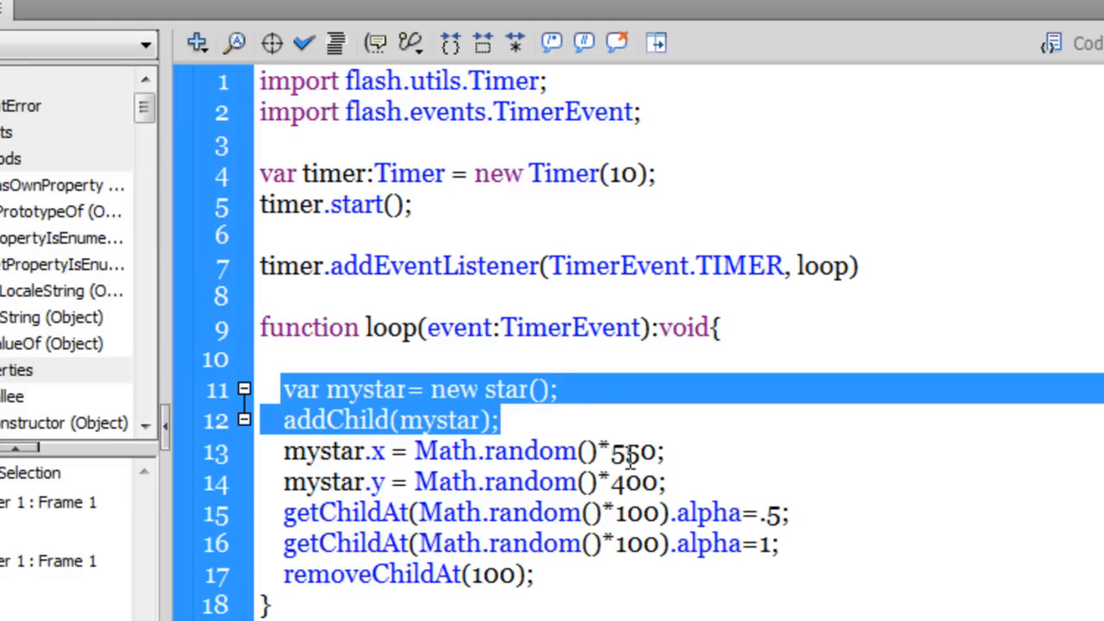
double_click(632, 452)
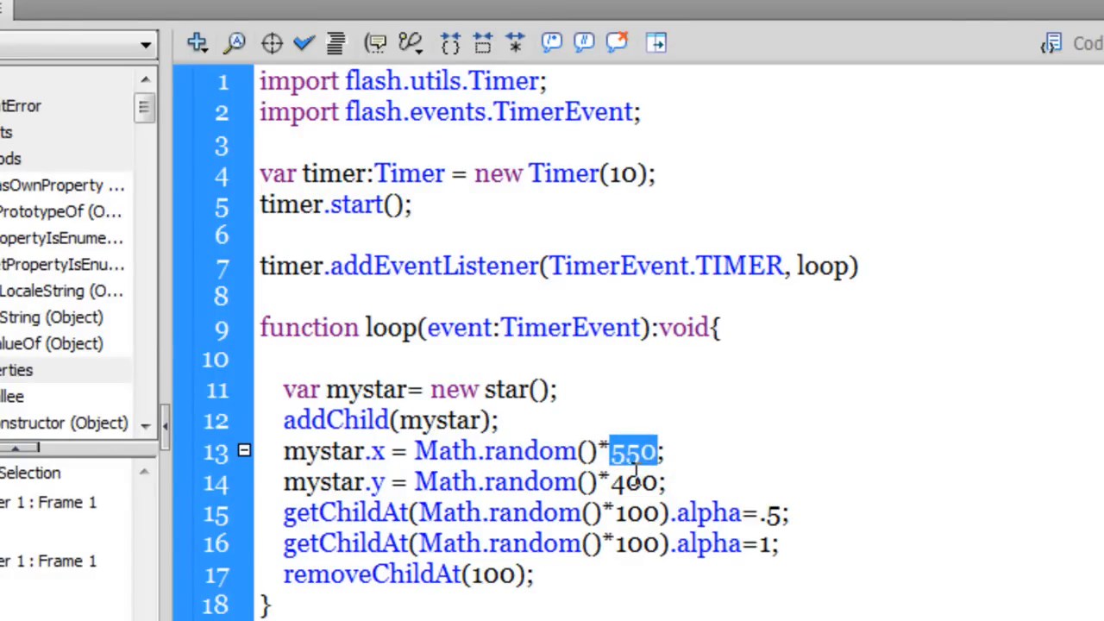
double_click(634, 481)
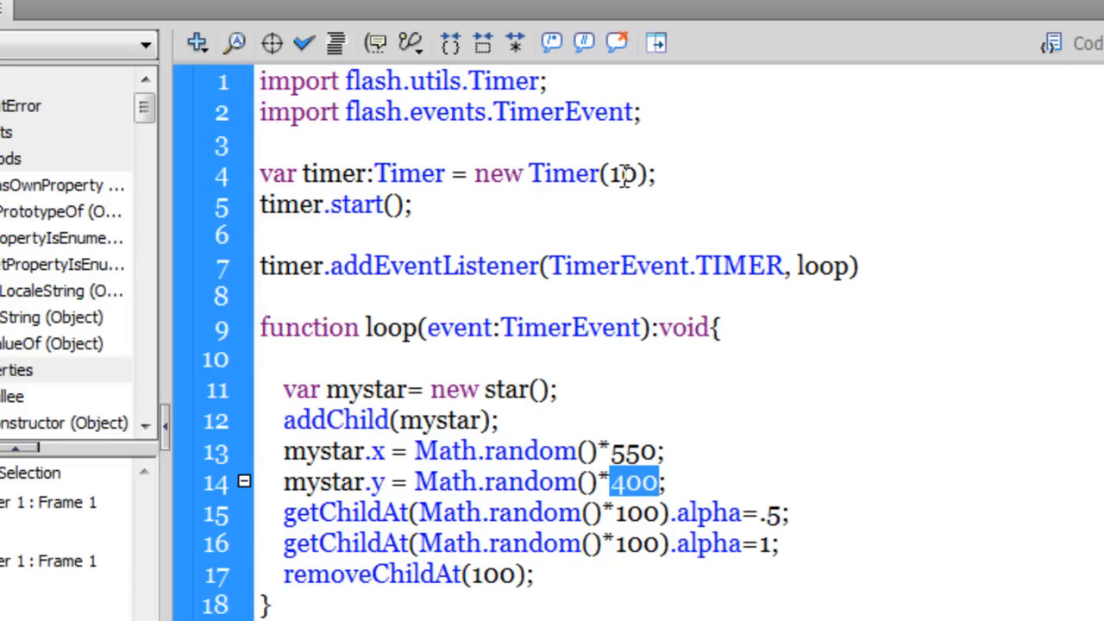
double_click(621, 172)
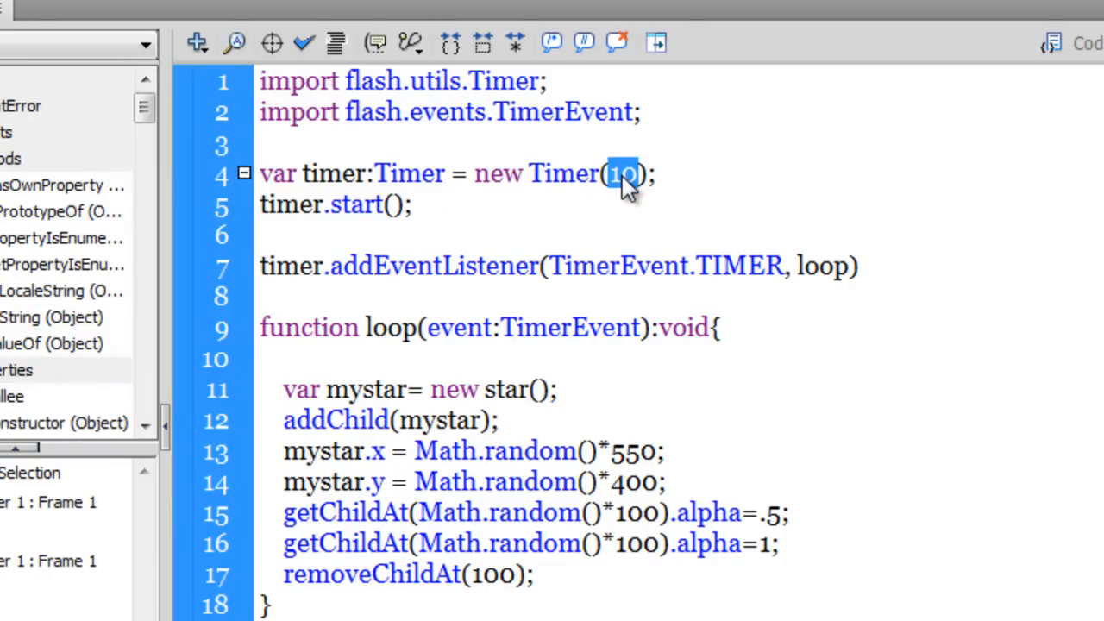
mouse_move(345, 397)
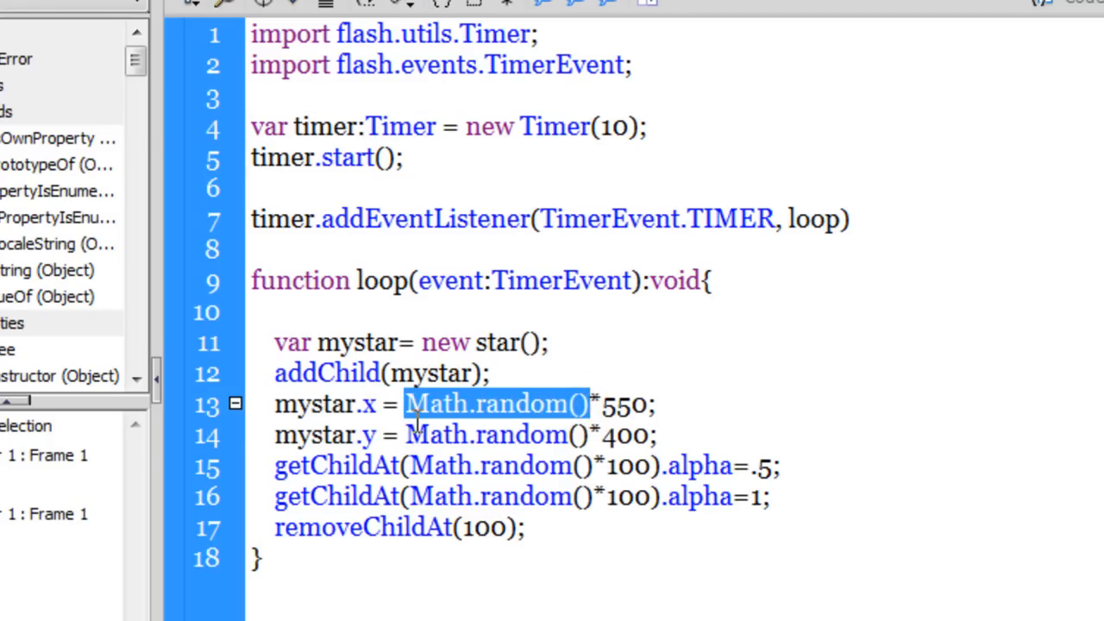
mouse_move(670, 404)
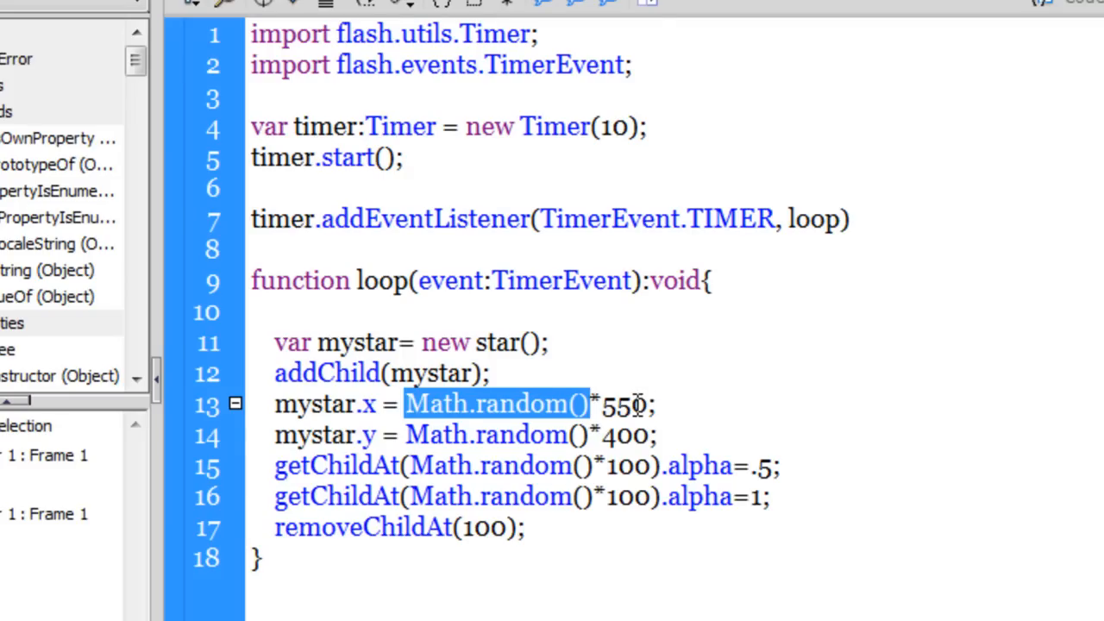
double_click(623, 434)
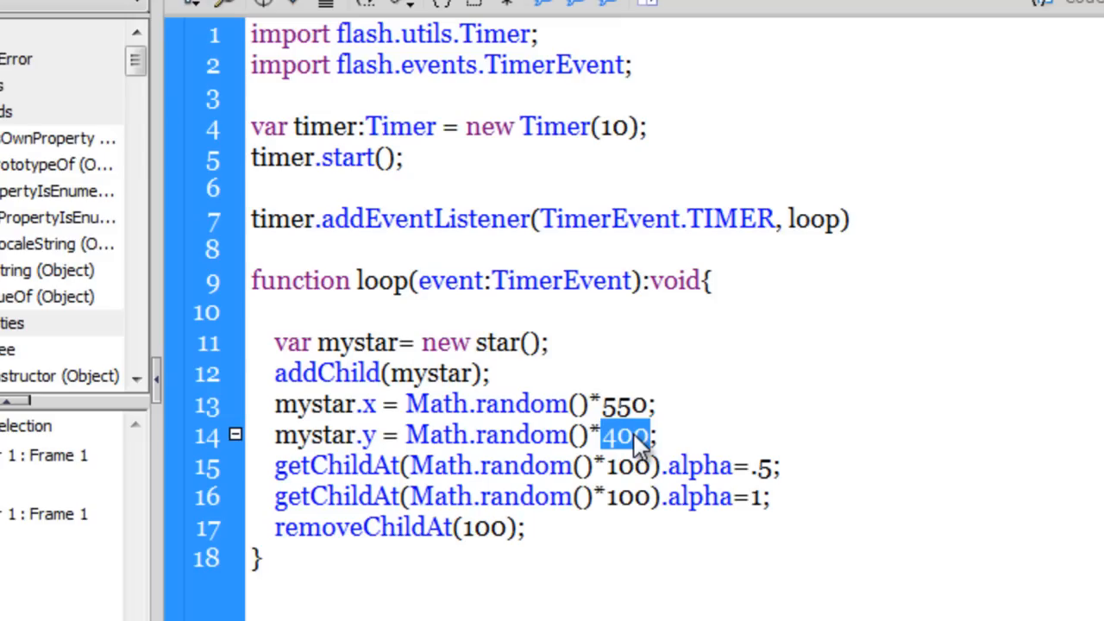
mouse_move(638, 446)
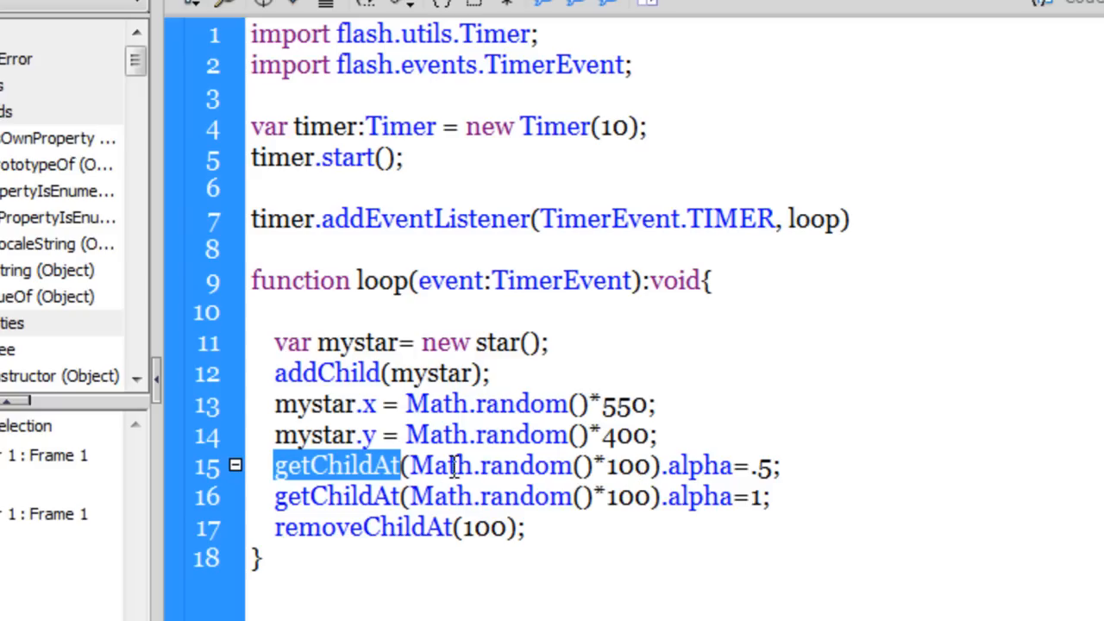
- Save the stars document with Ctrl+S, keeping auto-recovery enabled
key(ctrl+s)
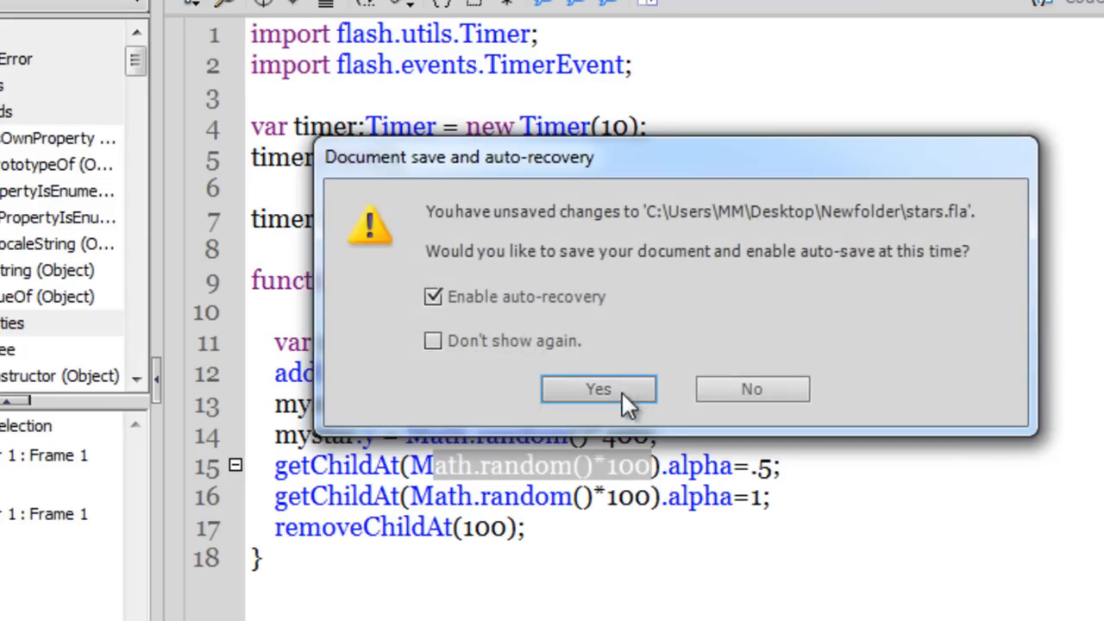
click(597, 390)
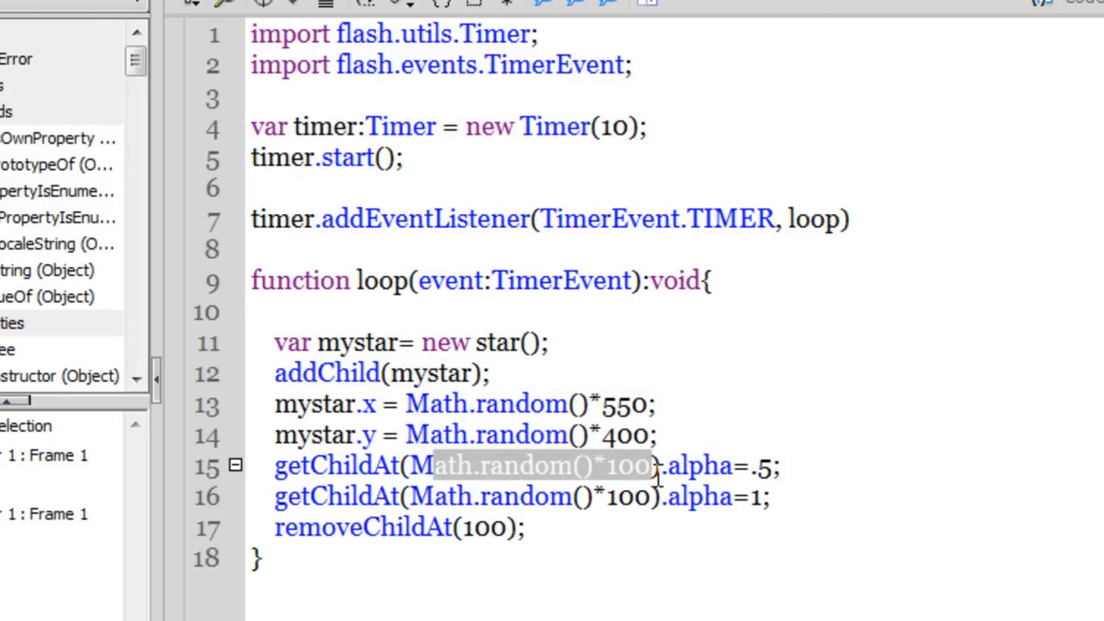
double_click(699, 466)
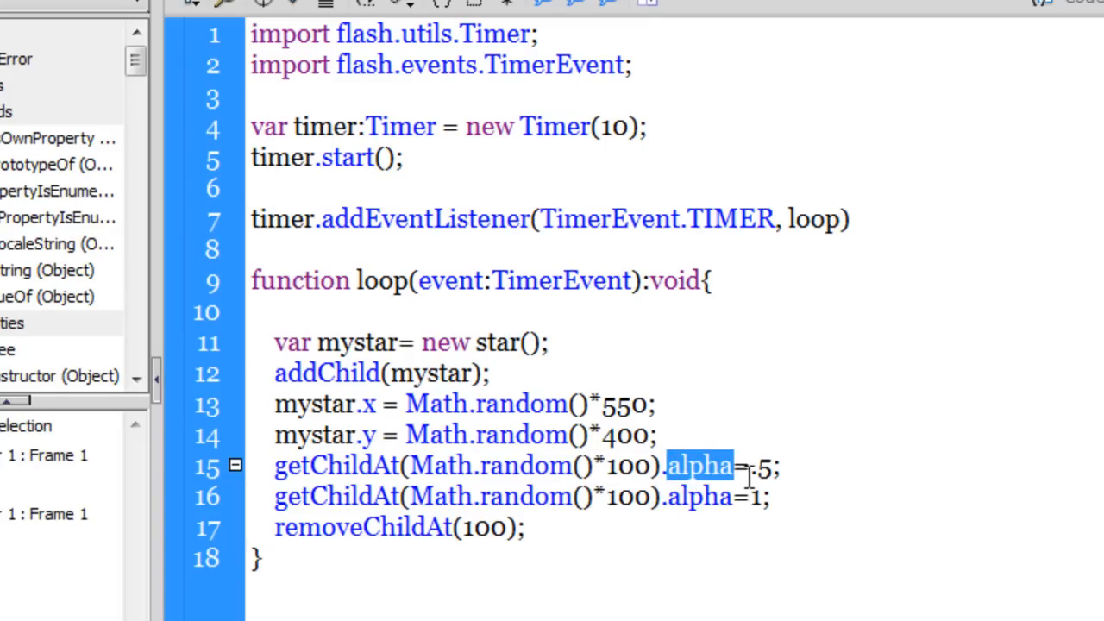
double_click(760, 466)
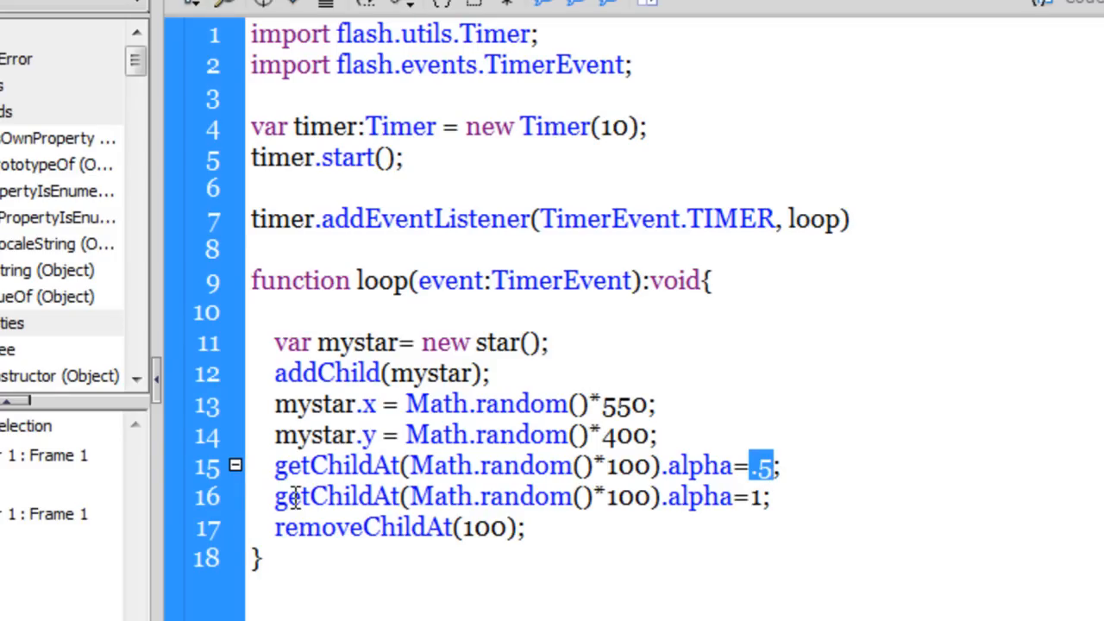
mouse_move(625, 509)
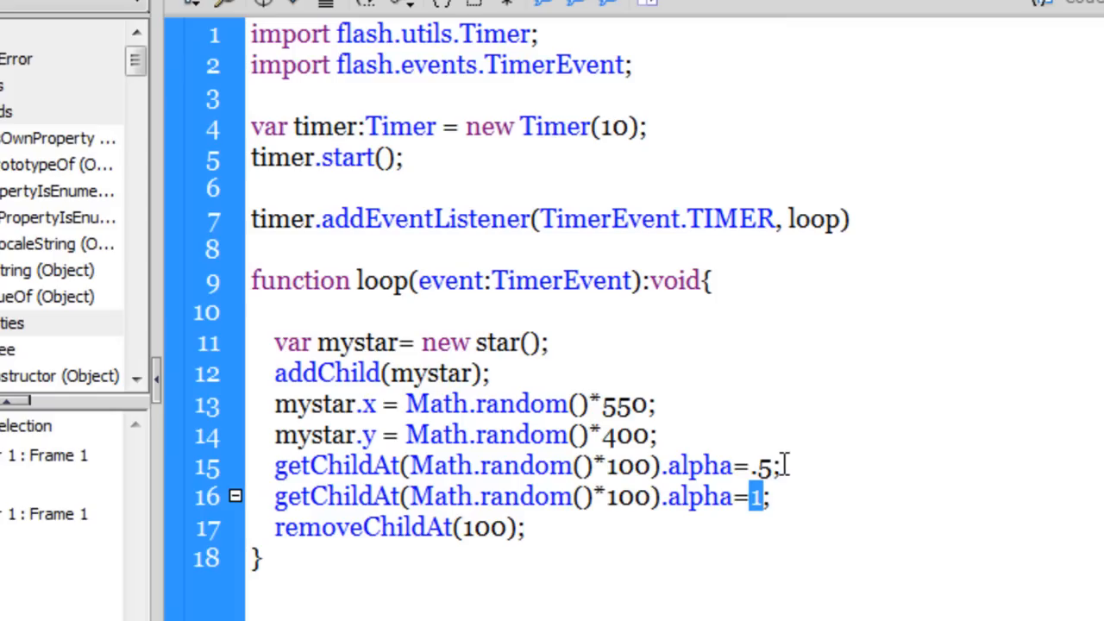
click(775, 497)
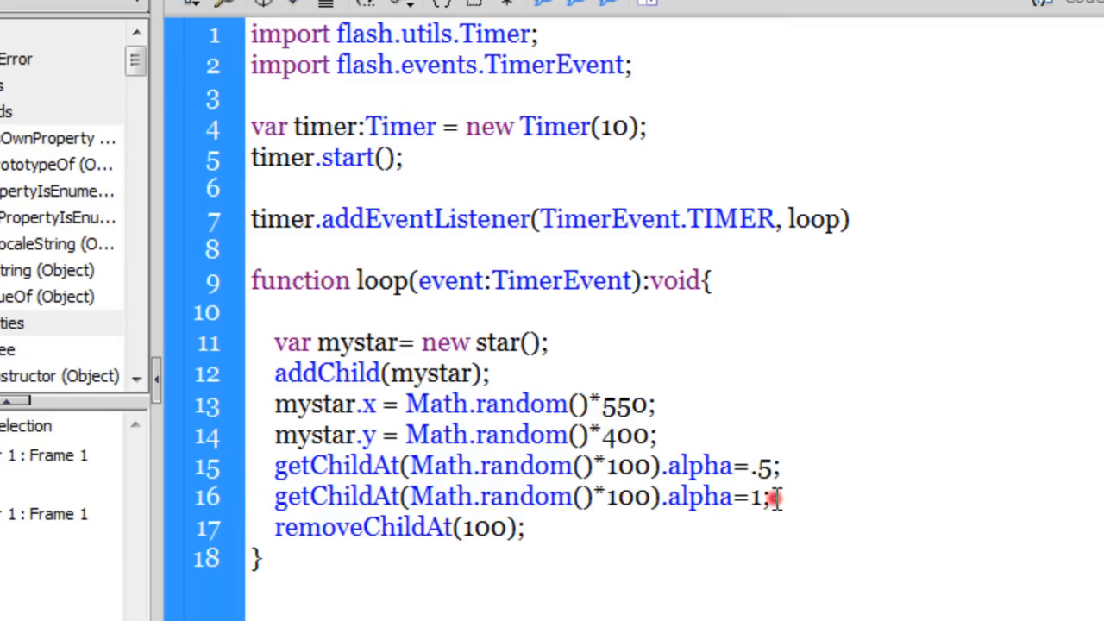
double_click(759, 497)
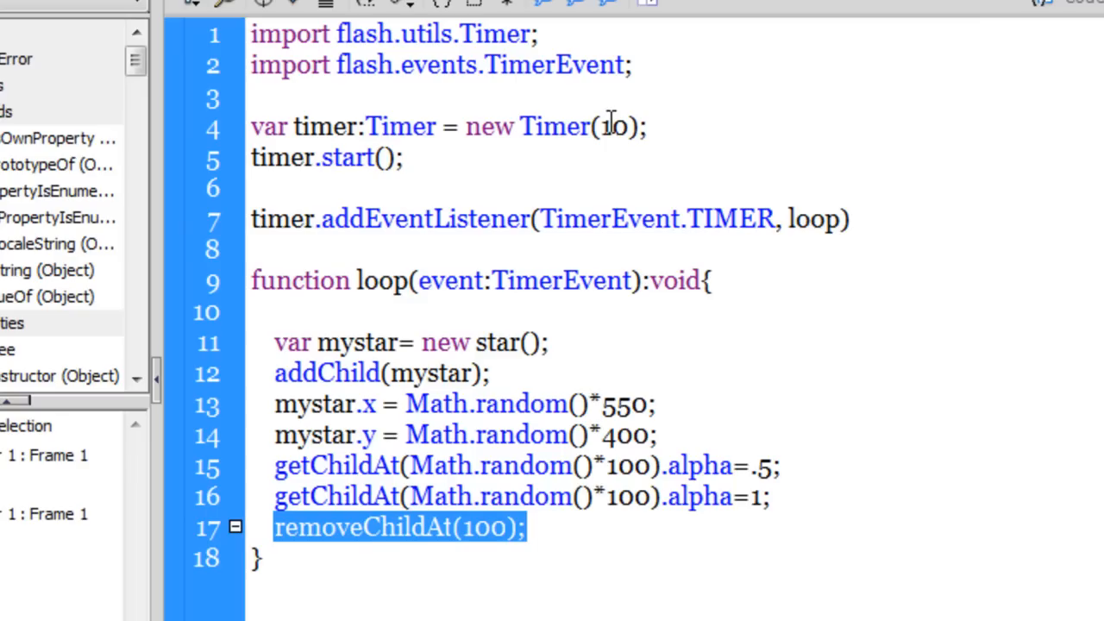
click(614, 126)
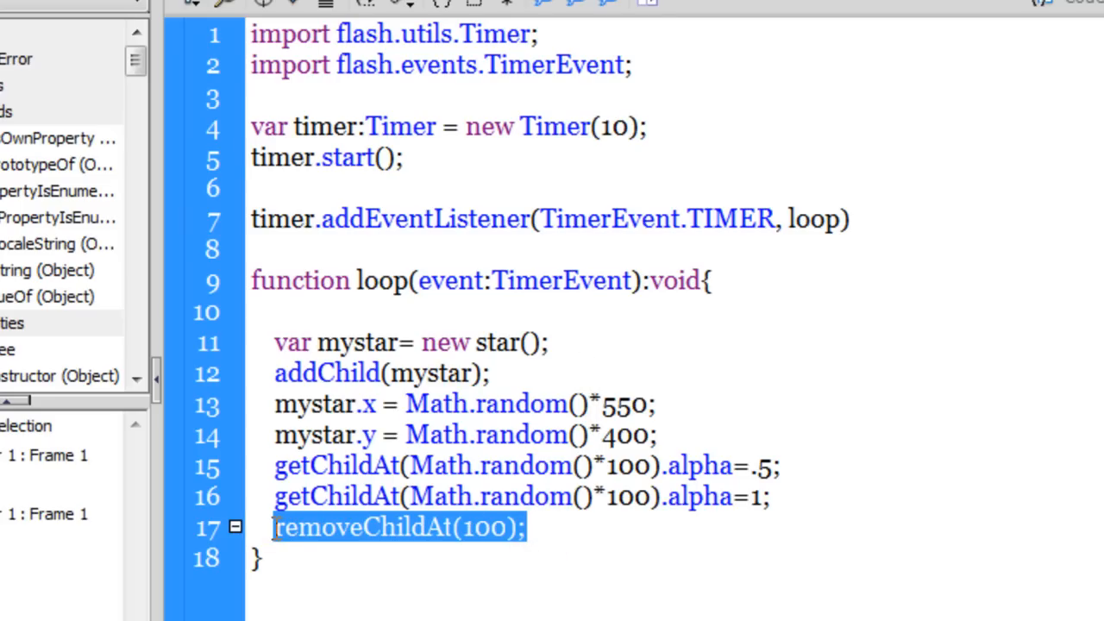
double_click(552, 126)
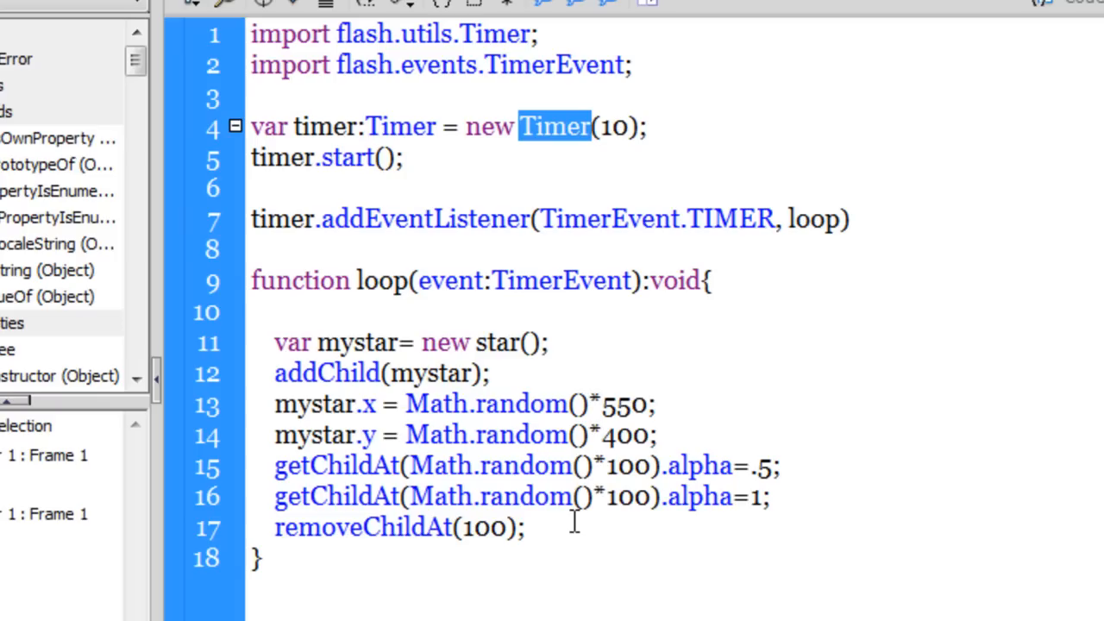
mouse_move(319, 349)
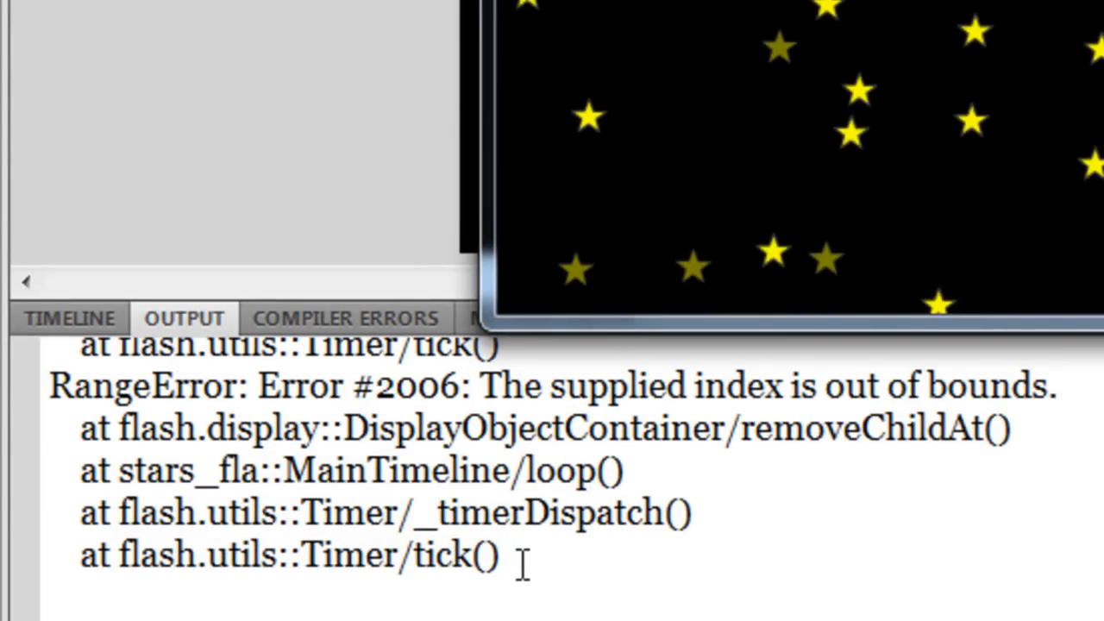
- Show the Compiler Errors list reporting 0 errors and 0 warnings
click(345, 317)
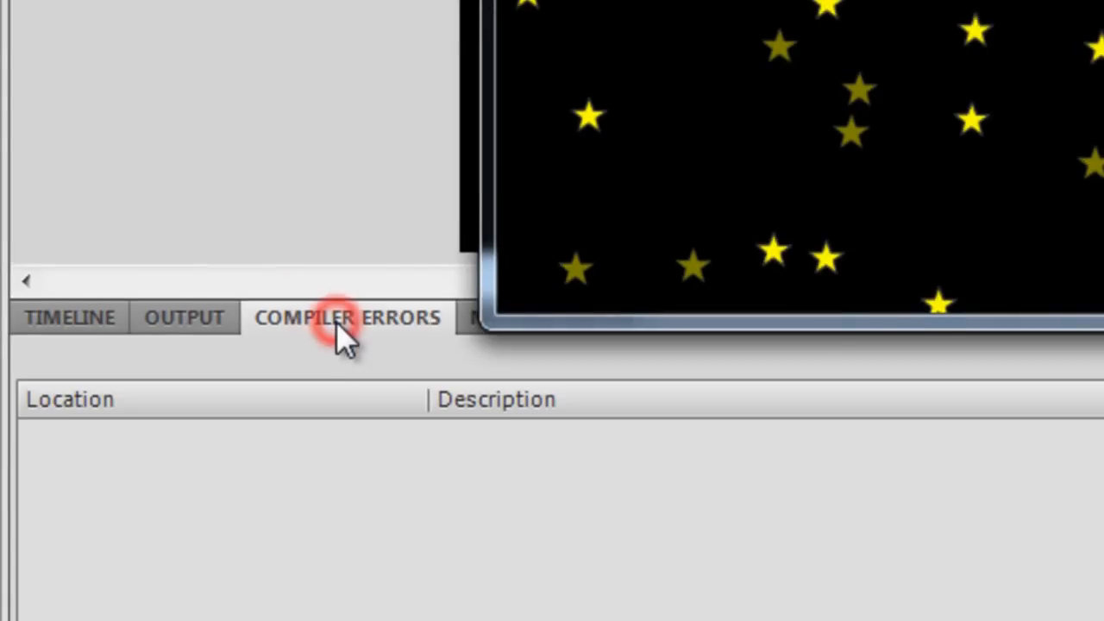
click(345, 317)
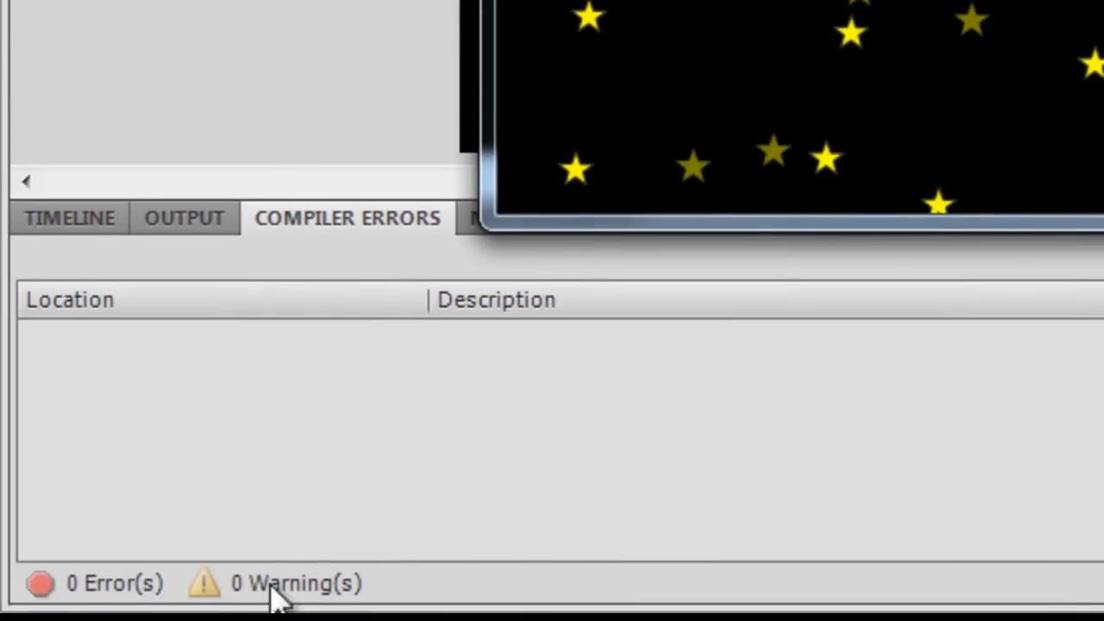
mouse_move(325, 595)
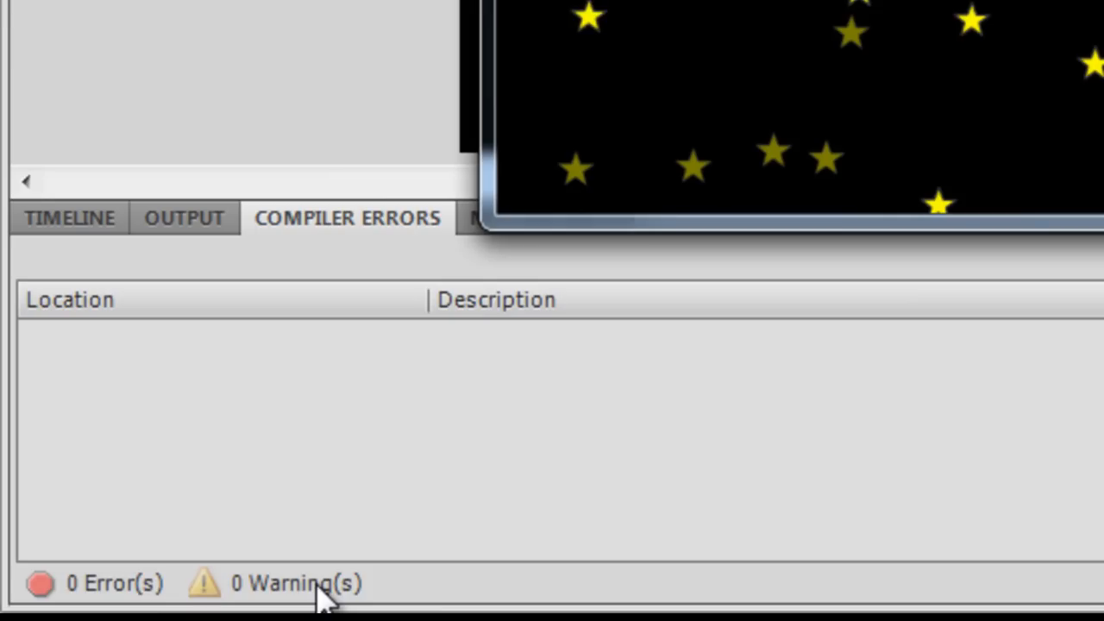